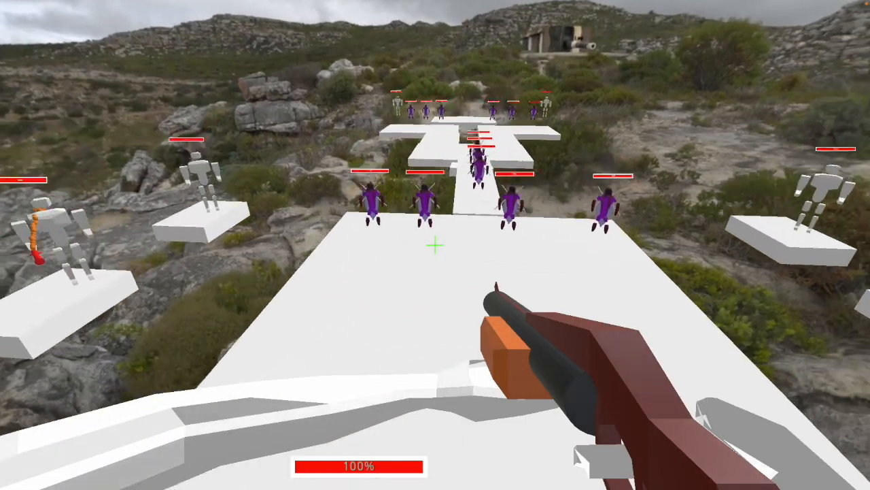
# - Fire the shotgun at the purple enemies during the play-test
pyautogui.click(435, 245)
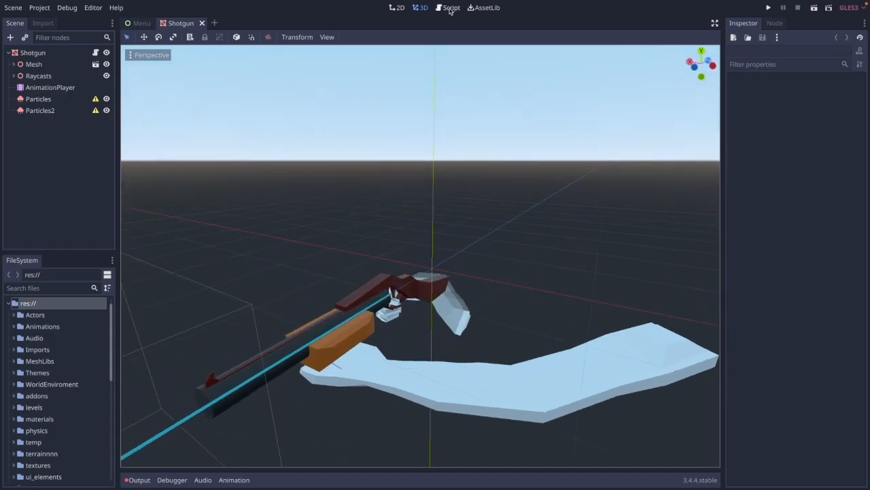
# - Read Shotgun.gd's firing code and expand Raycasts to show its ten pellet raycasts
pyautogui.click(448, 8)
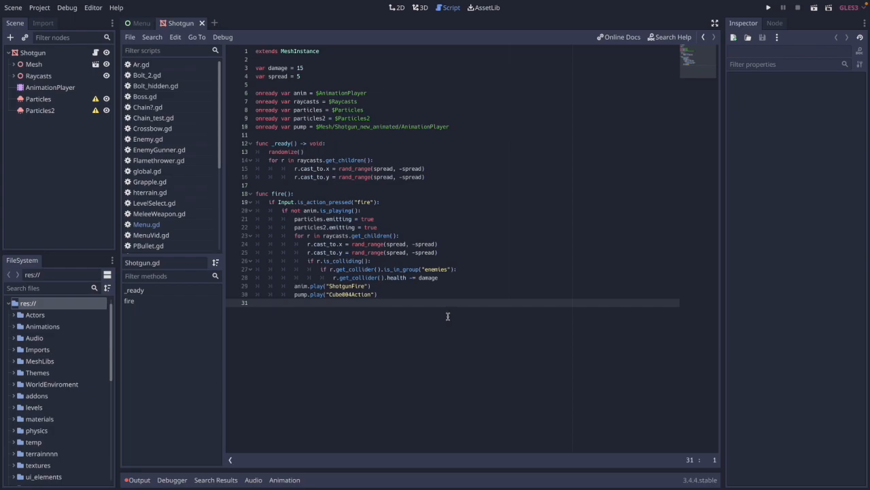
pyautogui.moveTo(426, 202)
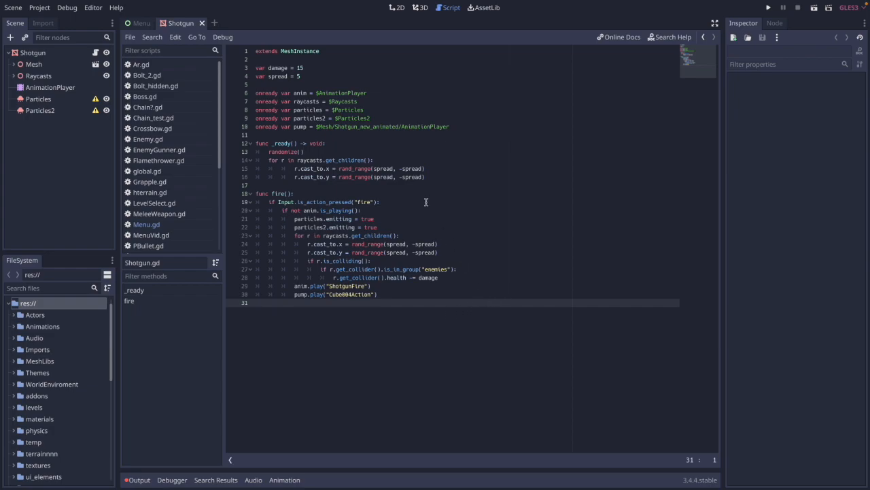
pyautogui.click(14, 75)
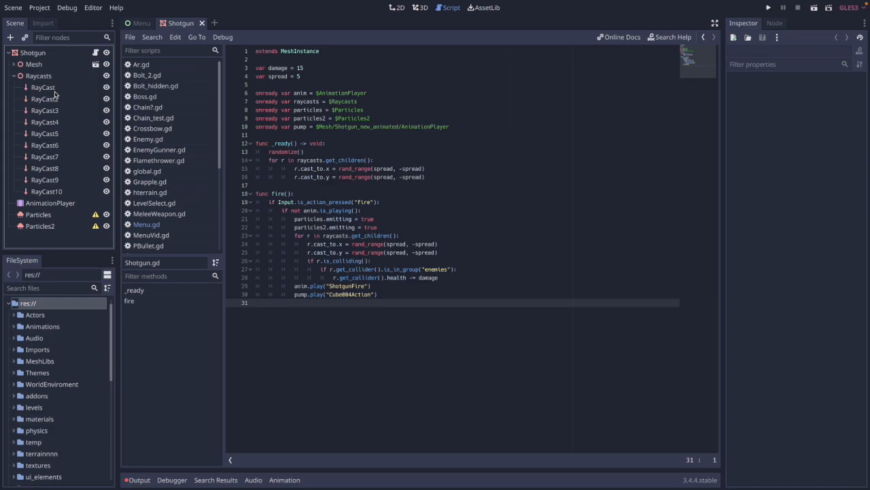
pyautogui.moveTo(43, 99)
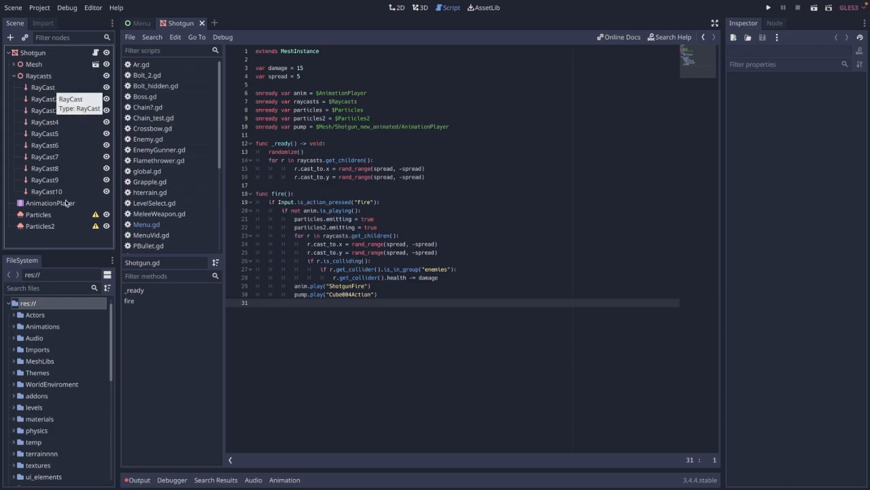
pyautogui.moveTo(51, 191)
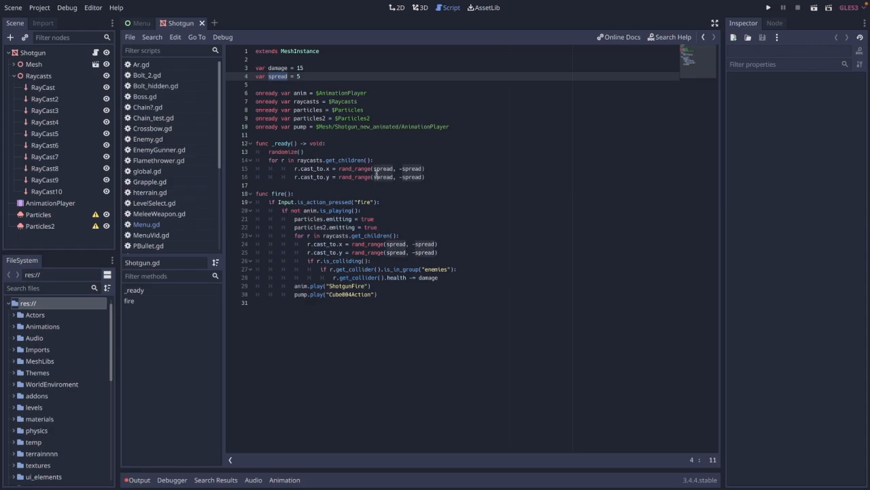
pyautogui.moveTo(401, 253)
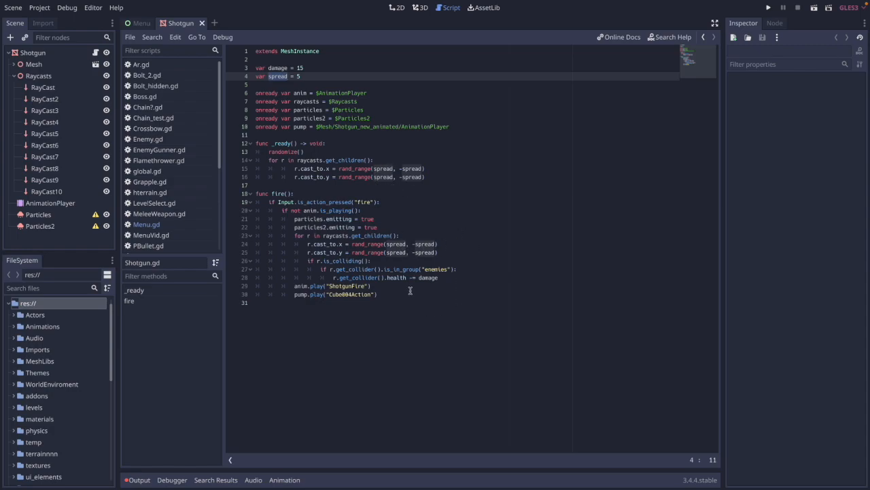
pyautogui.click(393, 303)
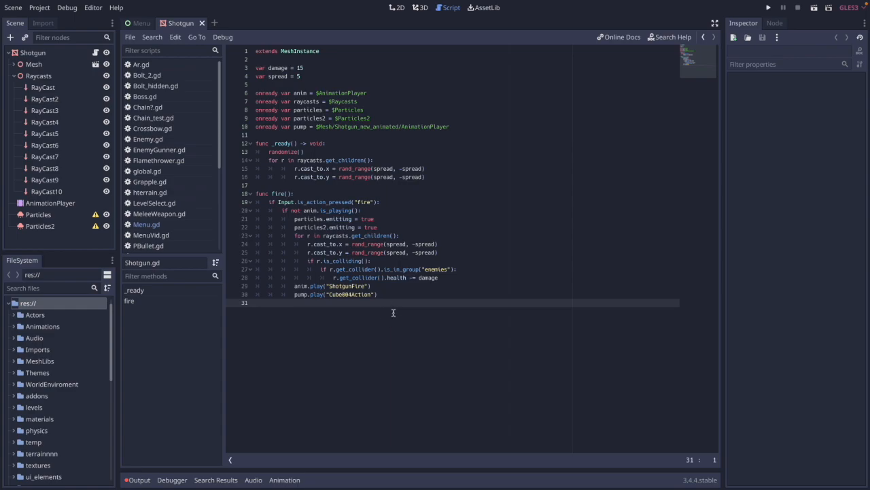
pyautogui.moveTo(49, 203)
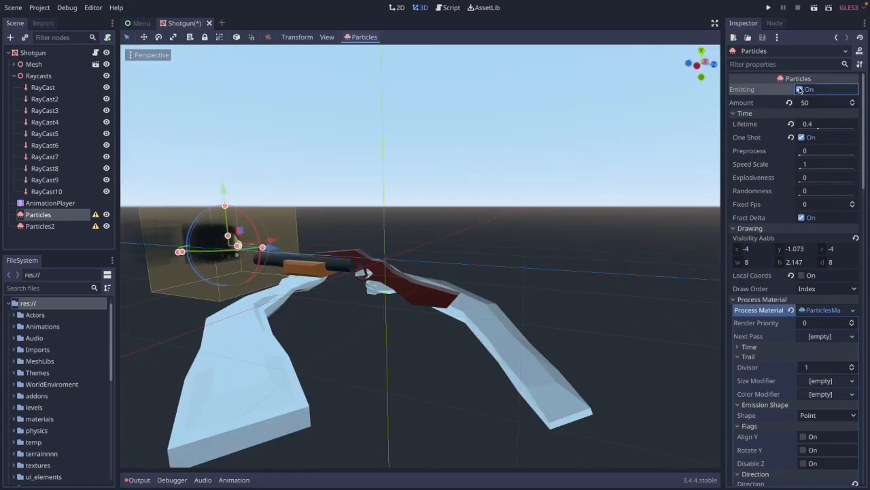
# - Preview the muzzle particle burst via Emitting, then check the Mesh node's transform
pyautogui.click(39, 225)
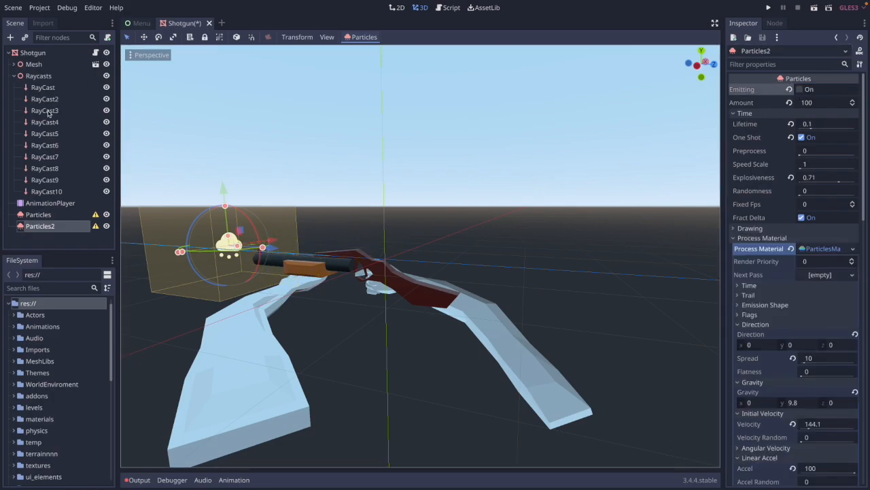
pyautogui.click(33, 64)
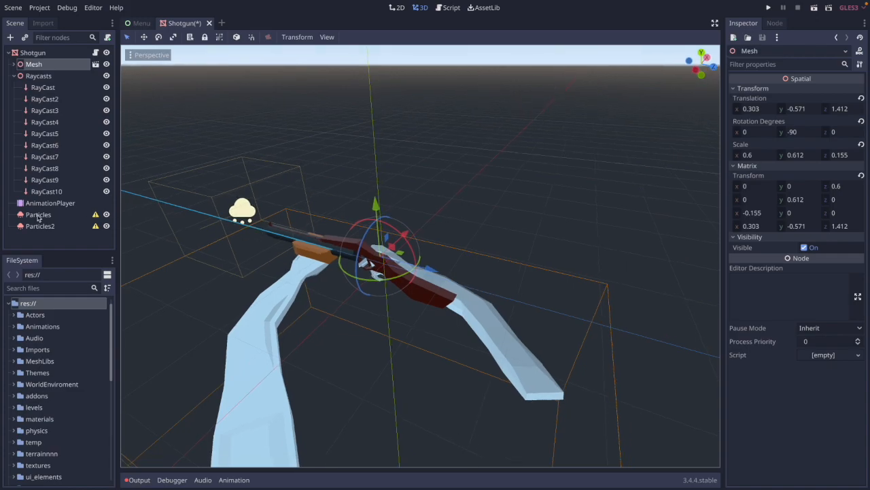
# - Load ShotgunFire in AnimationPlayer, expand Mesh's imported parts, and play the preview
pyautogui.click(50, 203)
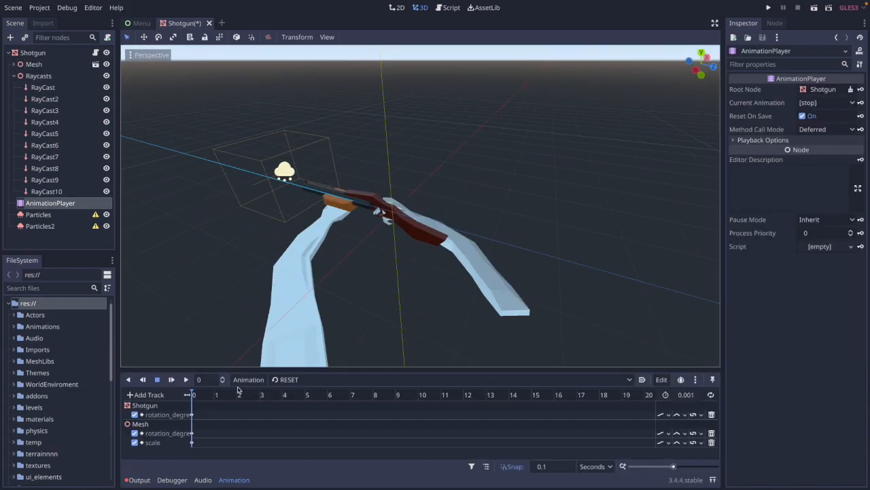
pyautogui.click(449, 380)
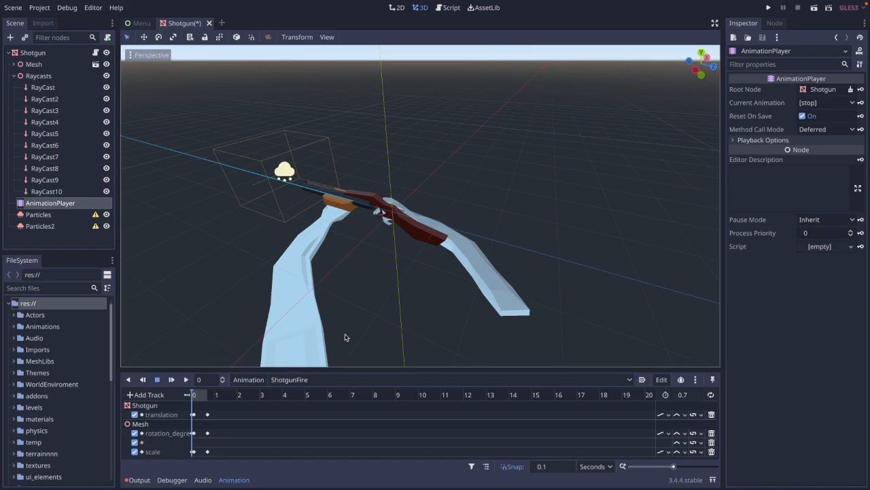
pyautogui.click(186, 379)
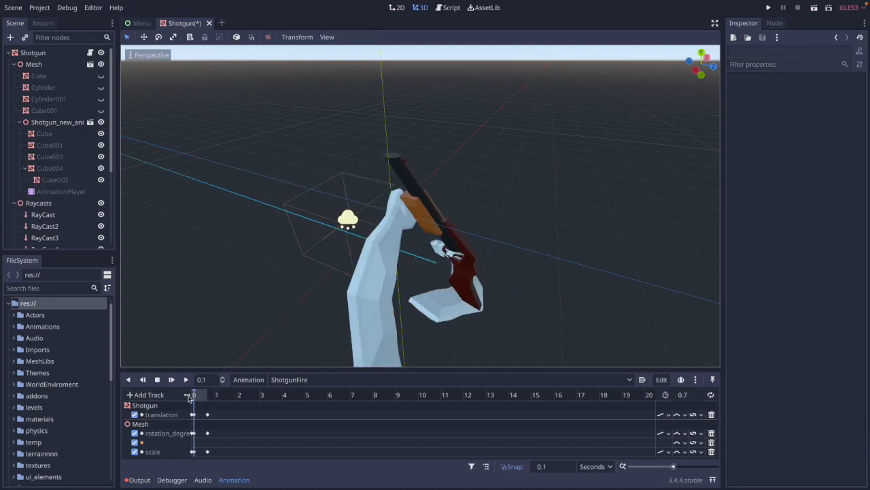
pyautogui.click(185, 380)
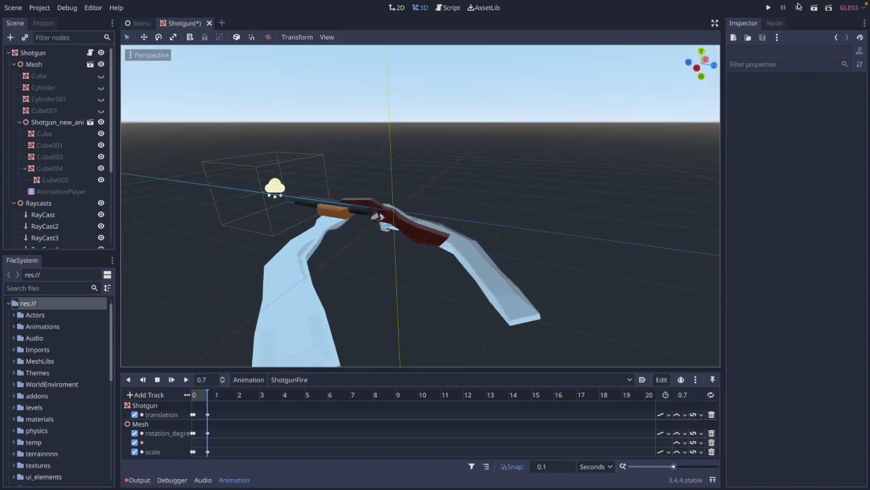
# - Run the project to play-test the shotgun
pyautogui.click(773, 7)
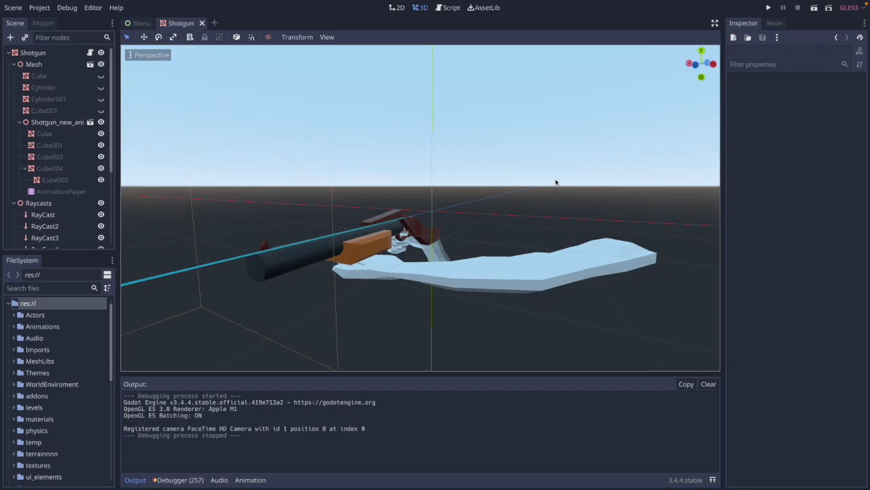
pyautogui.moveTo(240, 155)
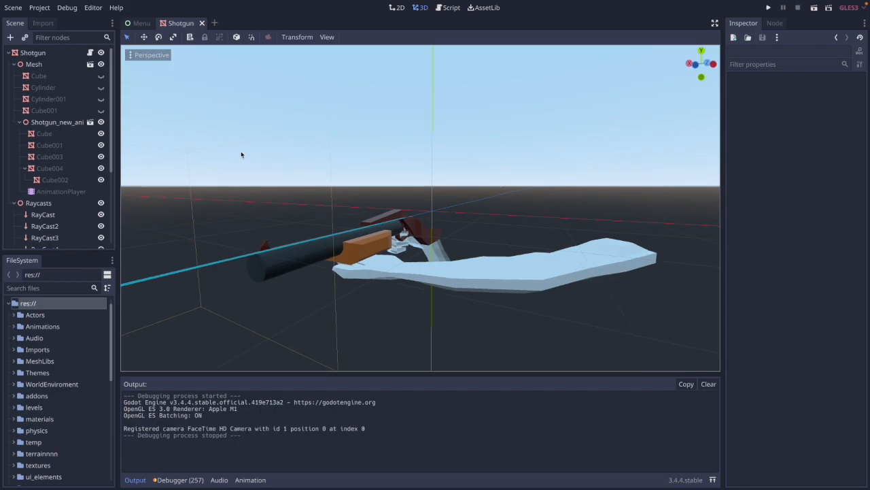
# - Turn off Emitting on the first Particles, review Particles2, and reselect AnimationPlayer
pyautogui.scroll(-3)
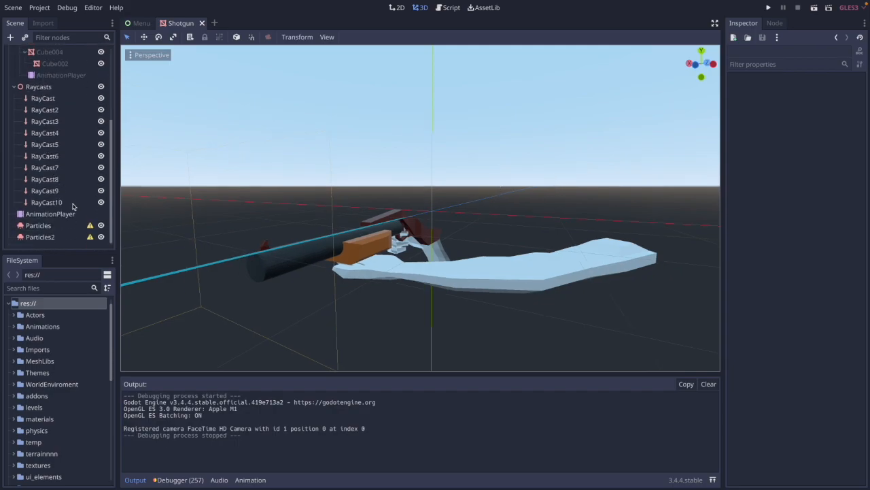
pyautogui.moveTo(73, 213)
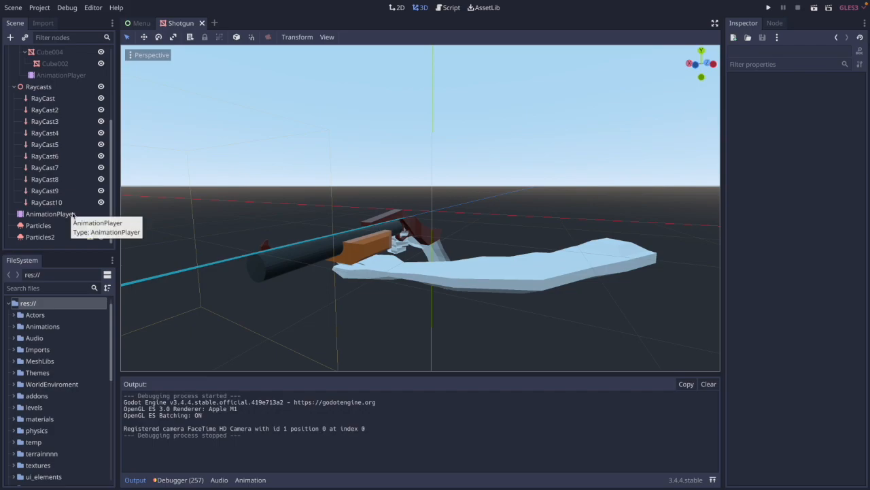
pyautogui.click(51, 214)
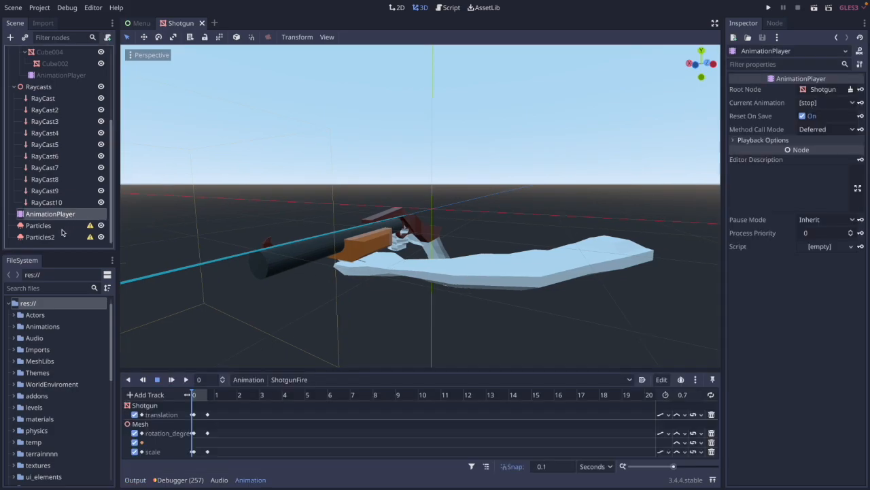
pyautogui.click(38, 225)
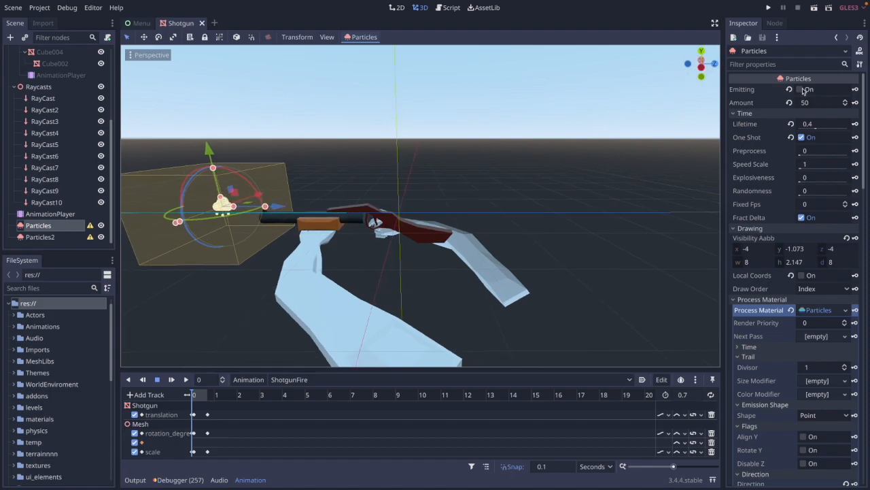
pyautogui.click(801, 89)
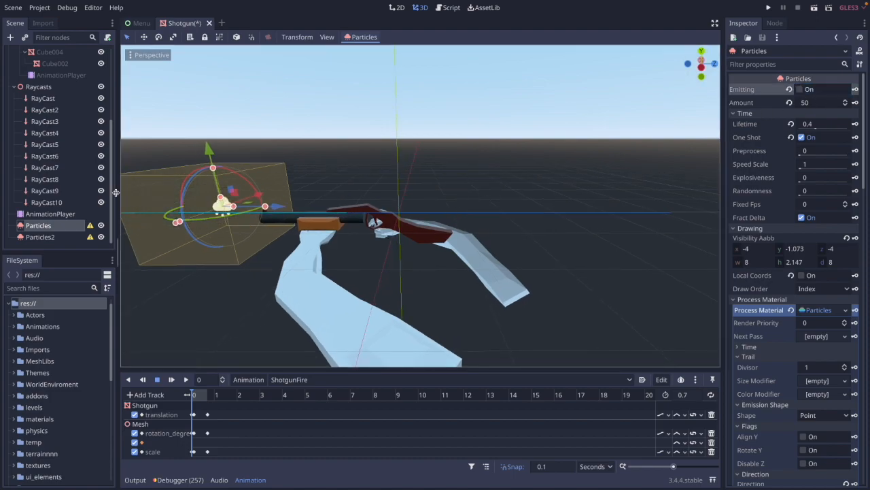
pyautogui.click(41, 237)
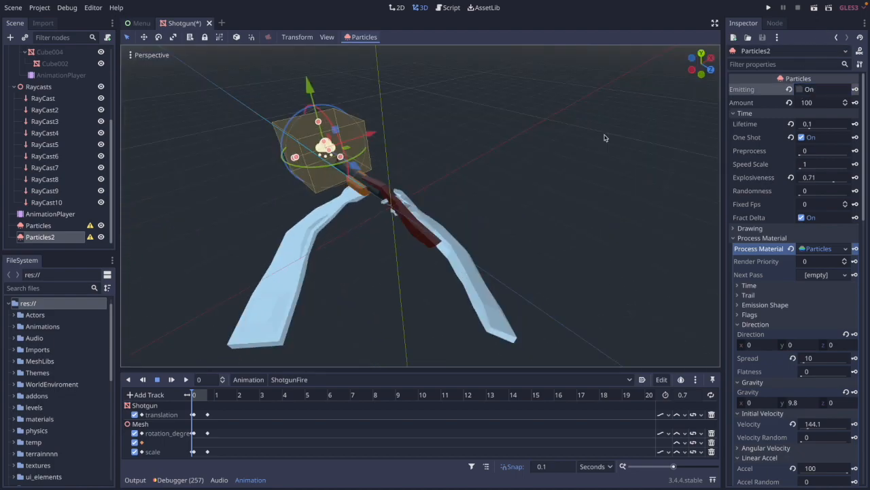
pyautogui.moveTo(489, 142)
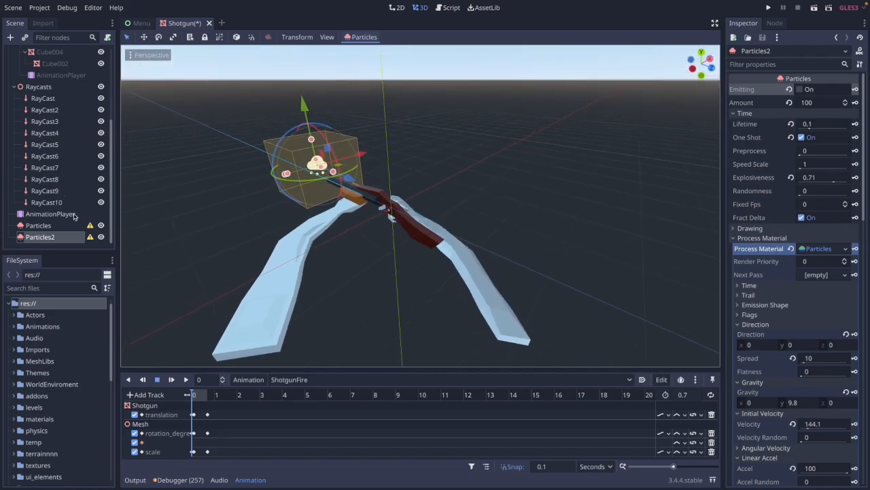
pyautogui.click(50, 213)
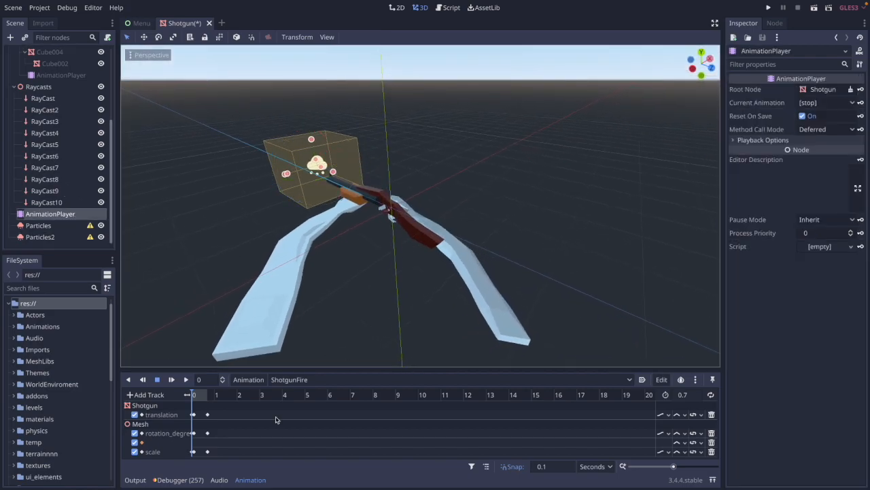
pyautogui.moveTo(314, 240)
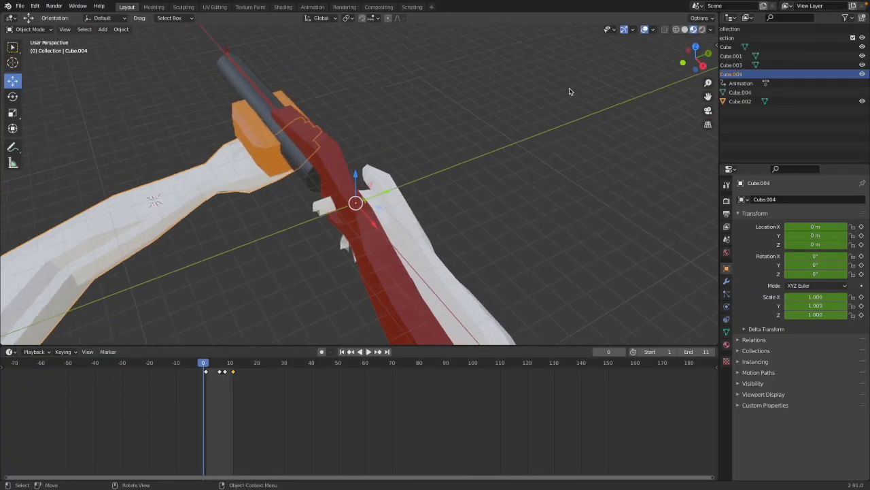
# - Play and then stop Blender's pump animation preview
pyautogui.click(367, 351)
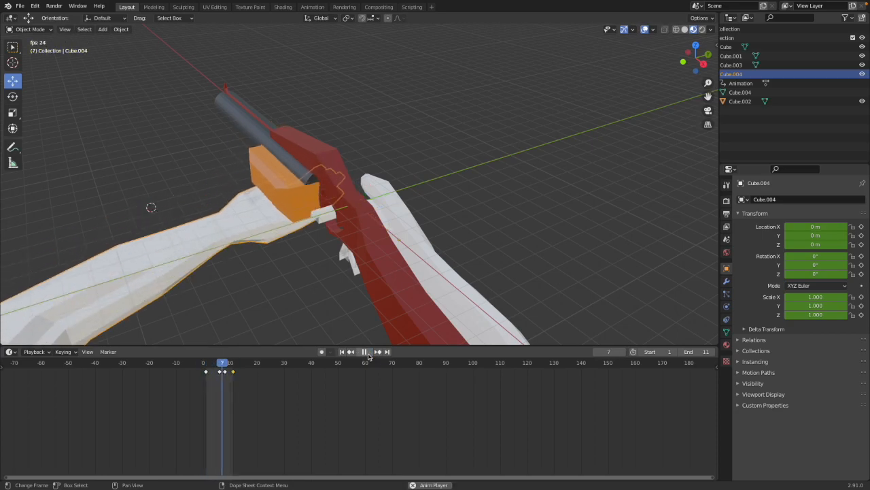
pyautogui.click(365, 352)
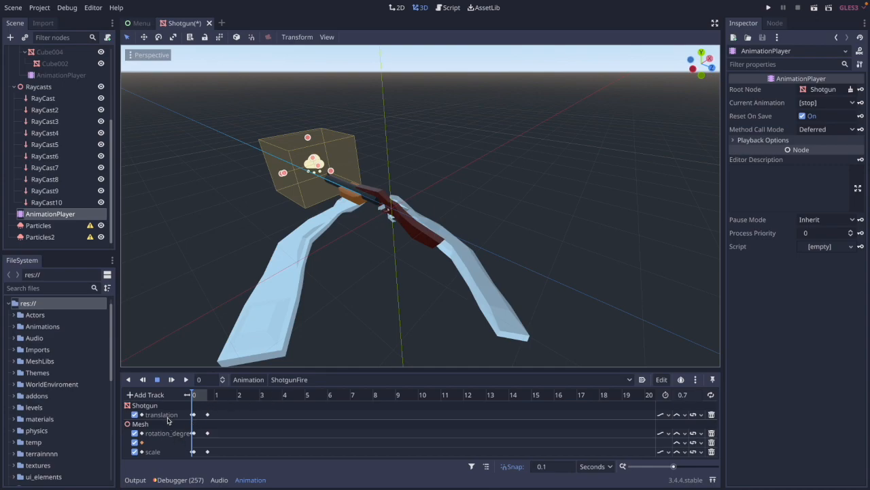
pyautogui.moveTo(195, 420)
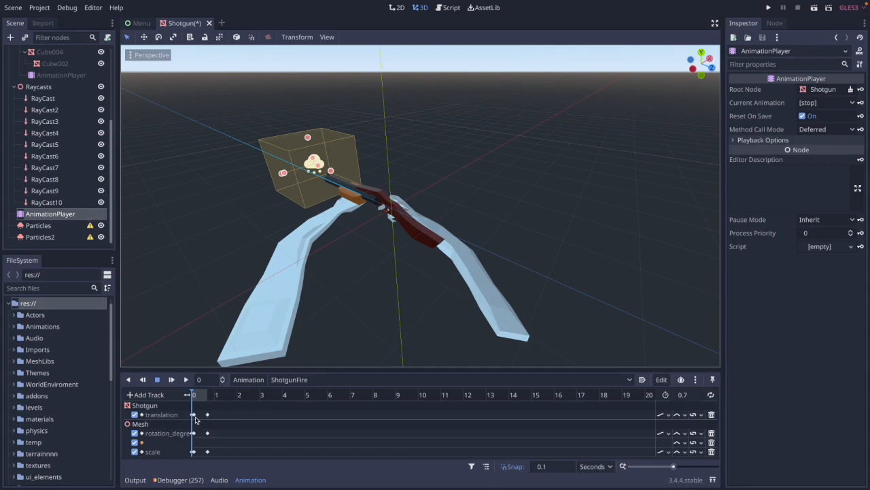
pyautogui.moveTo(194, 415)
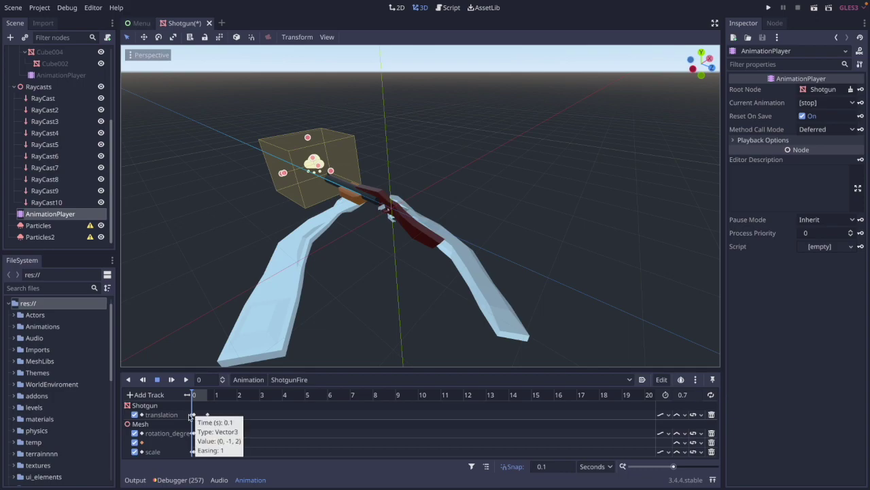
pyautogui.moveTo(171, 456)
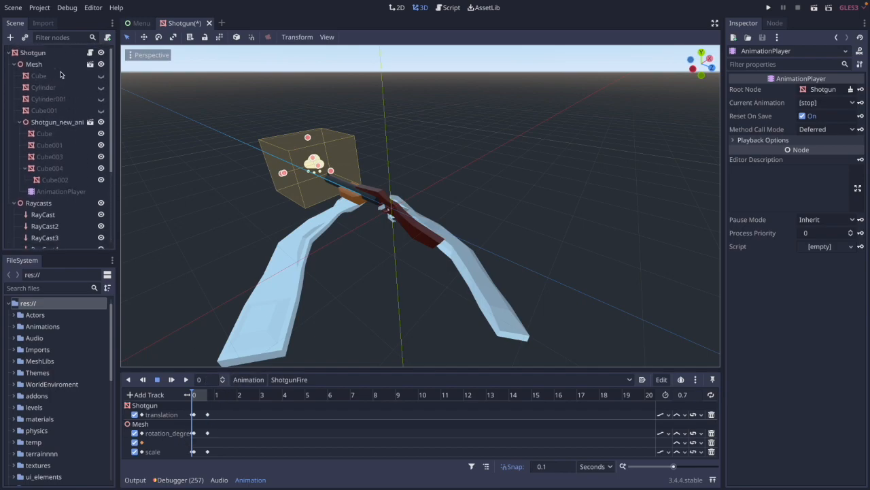
# - Inspect ShotgunFire's first translation, rotation and scale keys, scale reading (0.6, 0.2, 0.6)
pyautogui.click(34, 63)
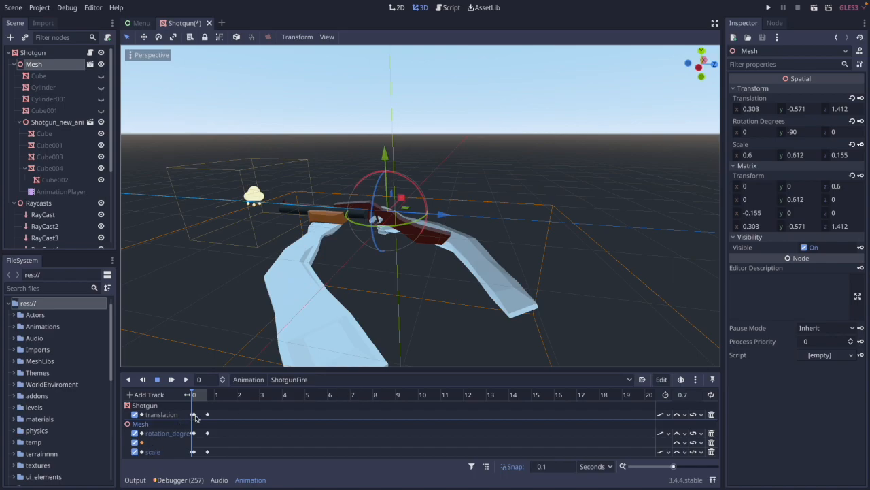
pyautogui.click(195, 414)
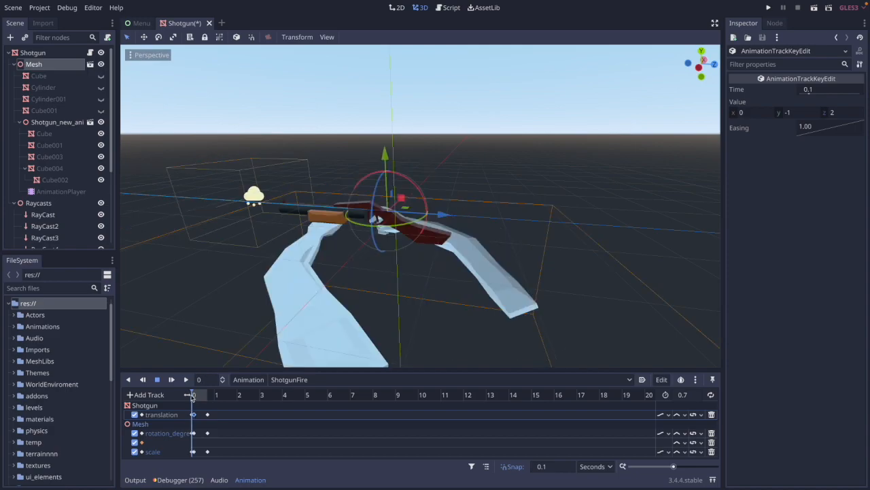
pyautogui.moveTo(192, 395); pyautogui.dragTo(204, 395)
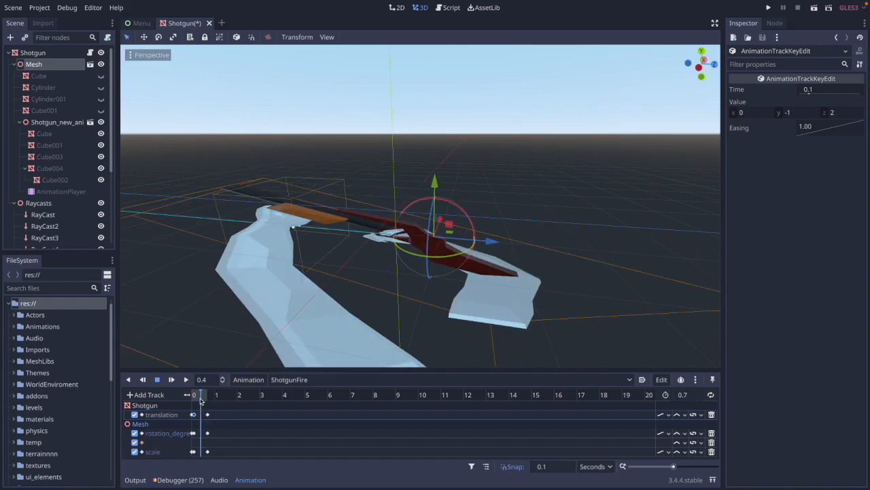
pyautogui.click(195, 394)
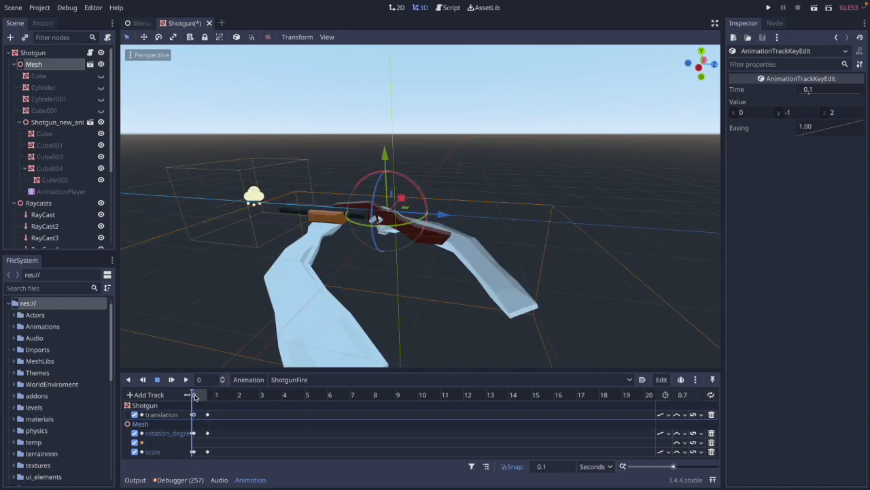
pyautogui.click(194, 395)
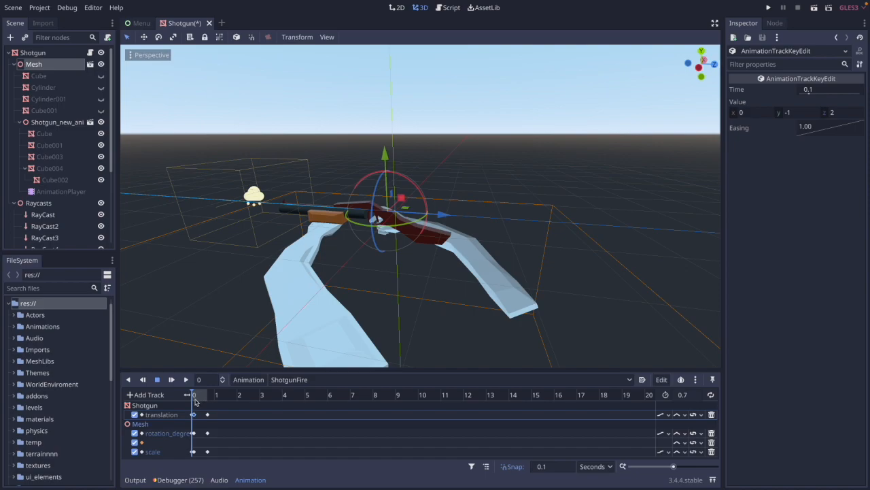
pyautogui.click(192, 432)
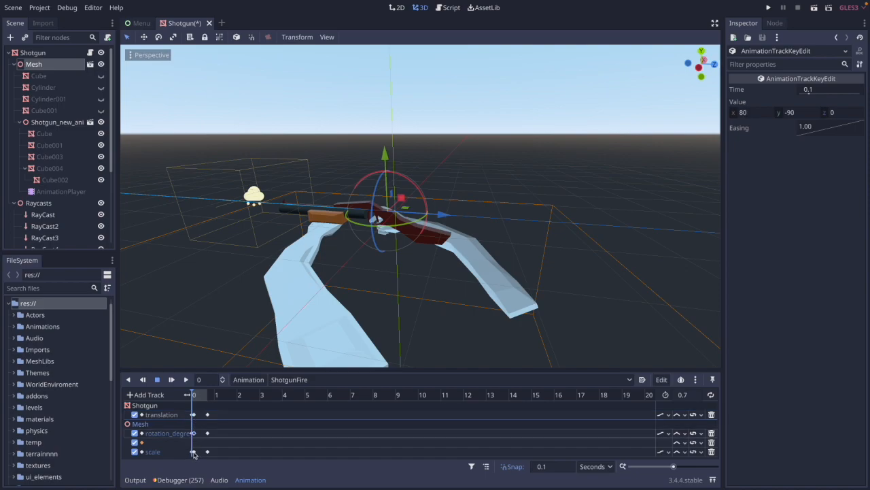
pyautogui.click(193, 451)
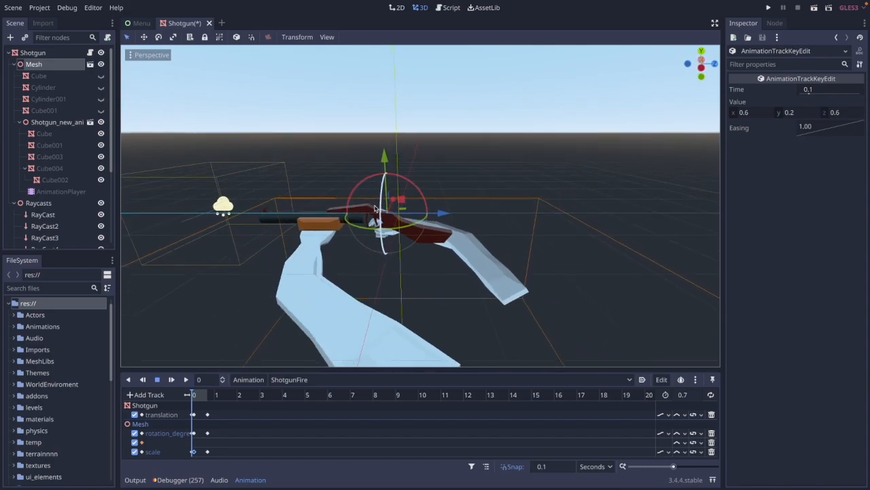
pyautogui.moveTo(374, 211); pyautogui.dragTo(411, 252)
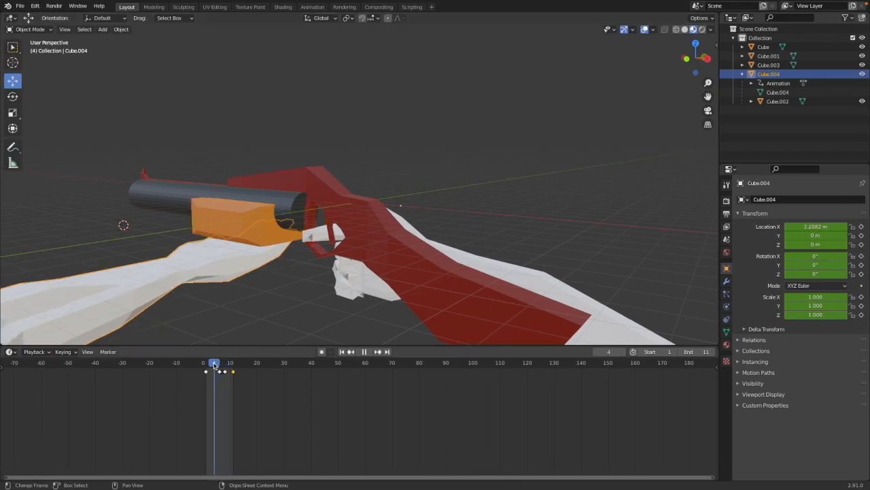
# - Rewind Blender's timeline to frame 0 and open the File menu for export
pyautogui.click(239, 362)
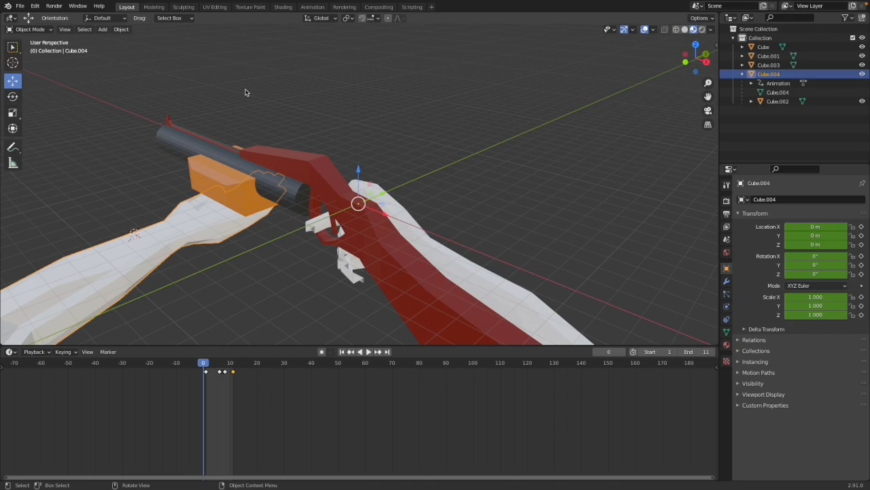
pyautogui.click(19, 5)
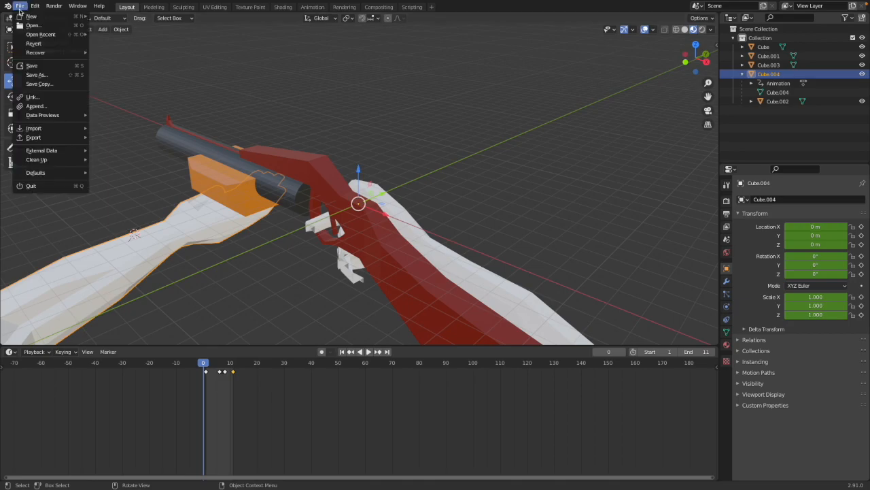
pyautogui.moveTo(43, 114)
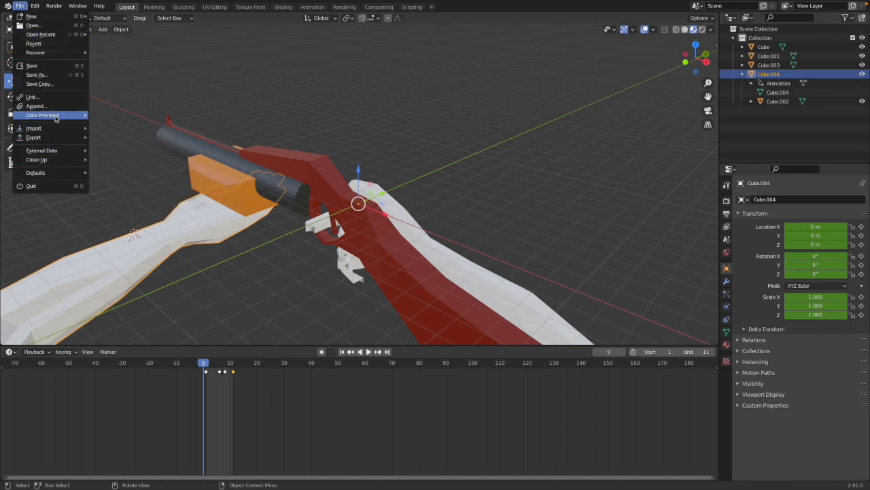
pyautogui.moveTo(34, 138)
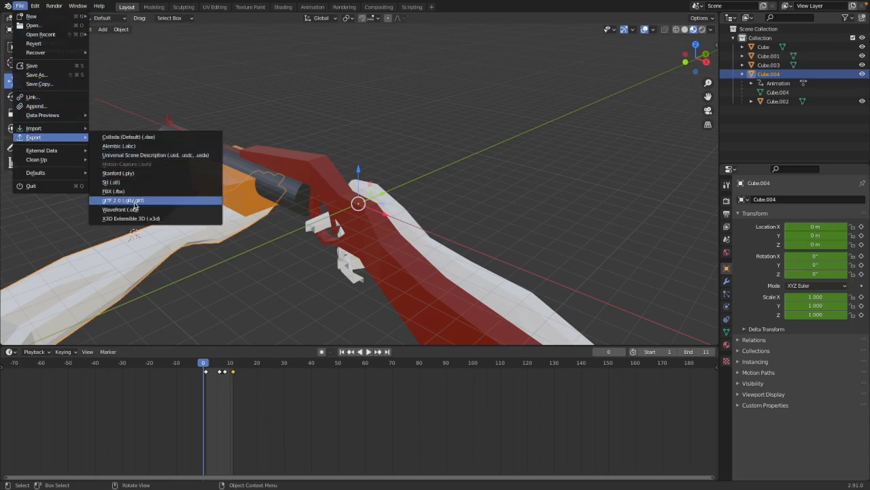
pyautogui.moveTo(132, 202)
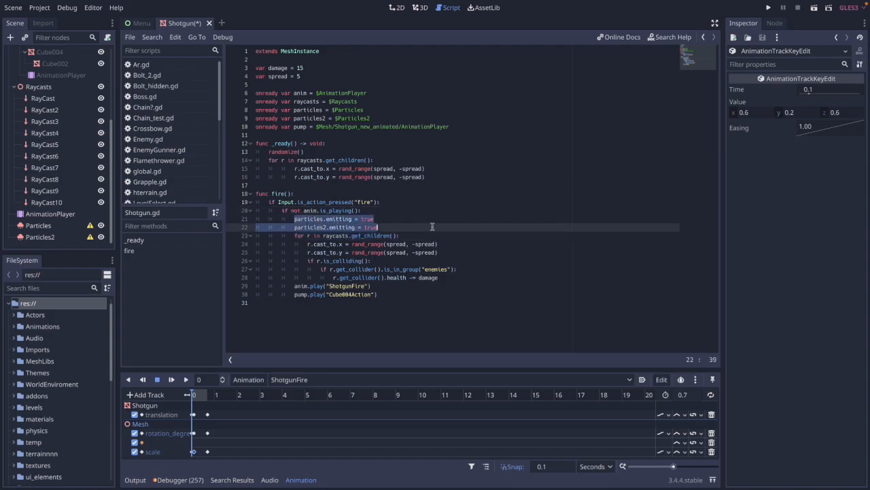
# - Review Shotgun.gd's fire() code emitting both particles and playing ShotgunFire and Cube004Action
pyautogui.click(299, 235)
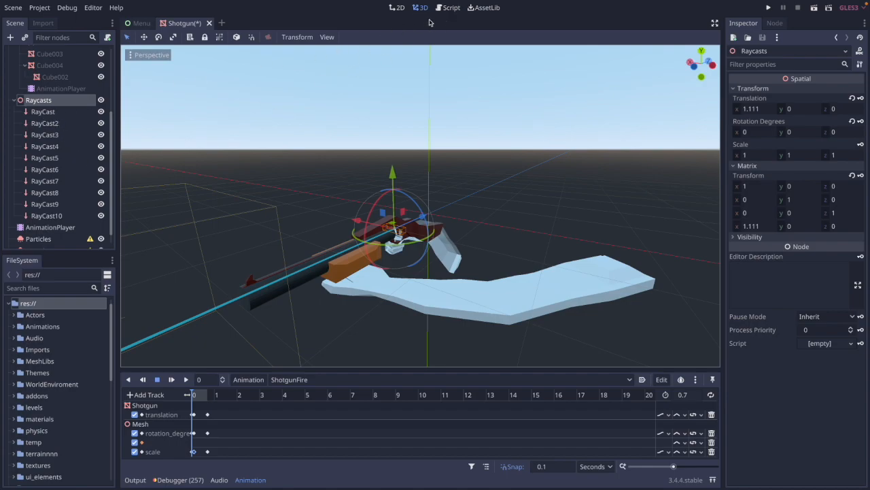
pyautogui.click(452, 8)
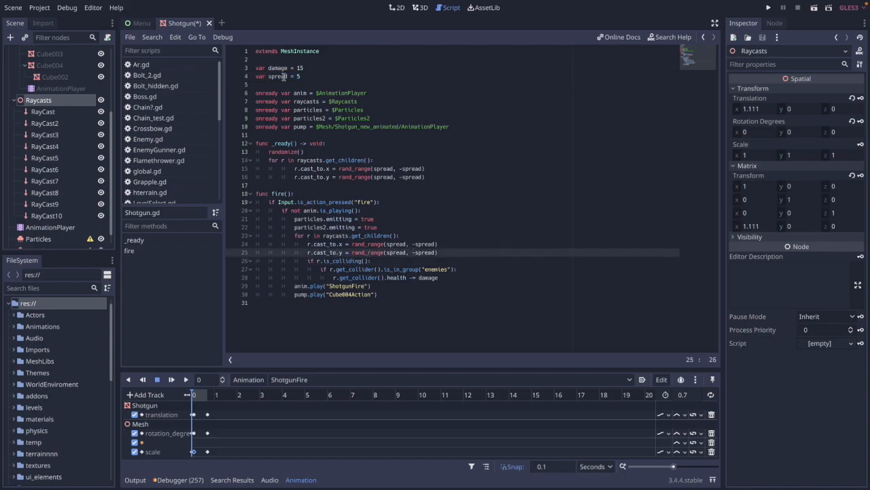
pyautogui.moveTo(346, 277)
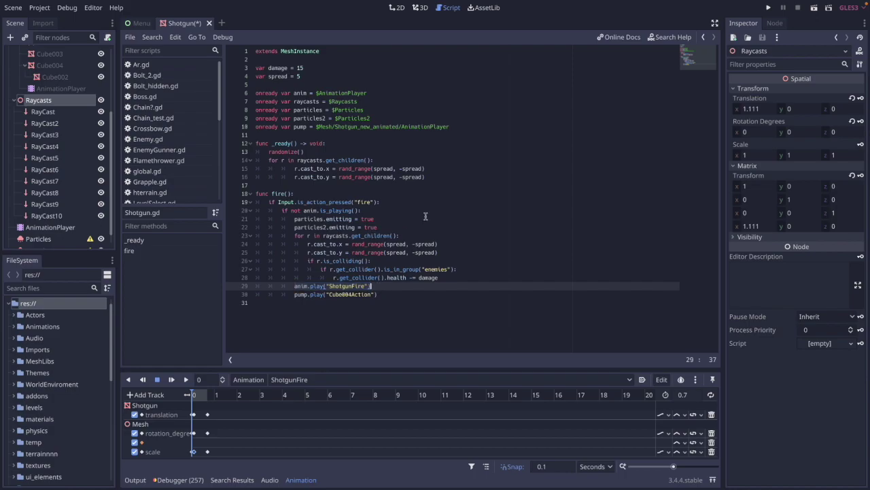
pyautogui.moveTo(441, 298)
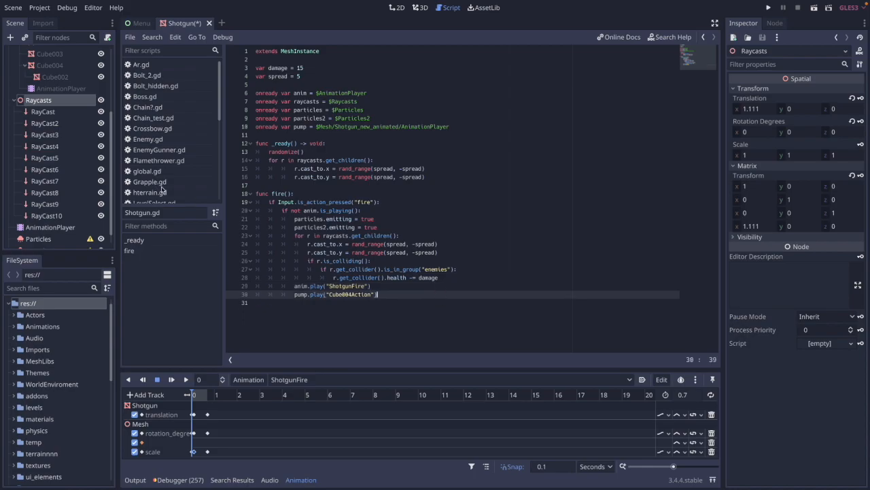
pyautogui.scroll(-3)
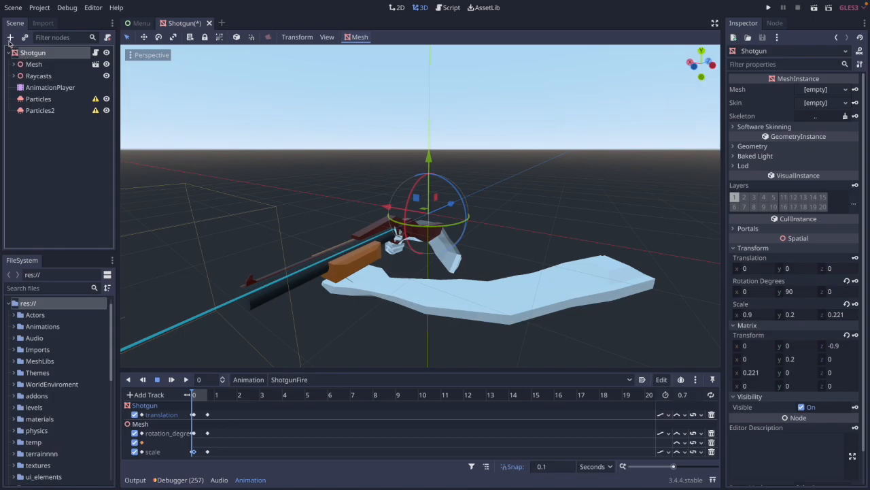
# - Add an AudioStreamPlayer child node to the Shotgun scene by searching 'audio'
pyautogui.click(11, 37)
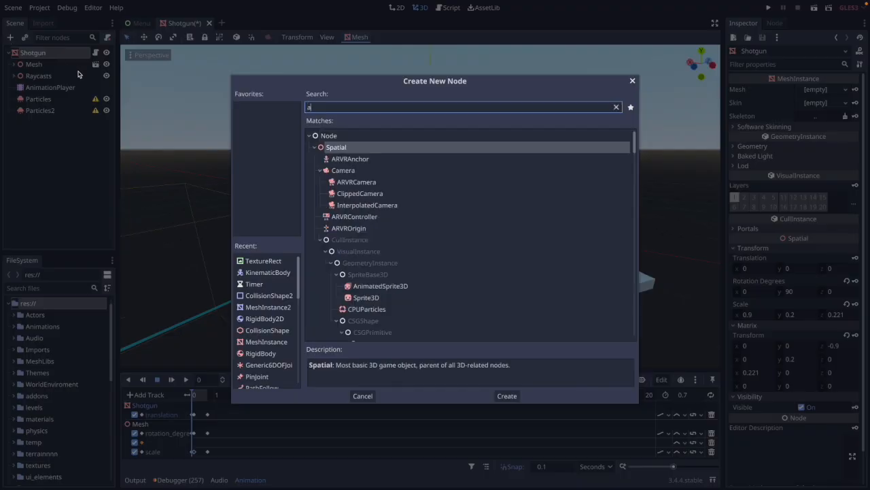
pyautogui.write('udio')
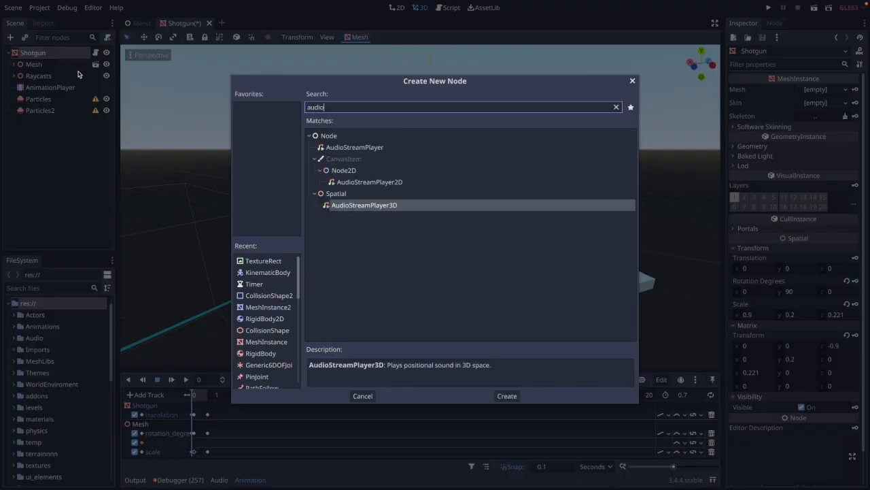
pyautogui.click(353, 147)
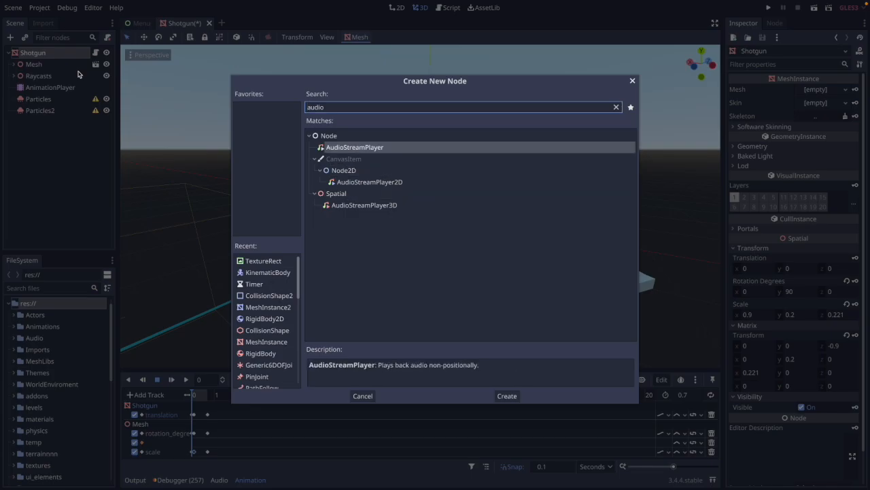
pyautogui.click(506, 395)
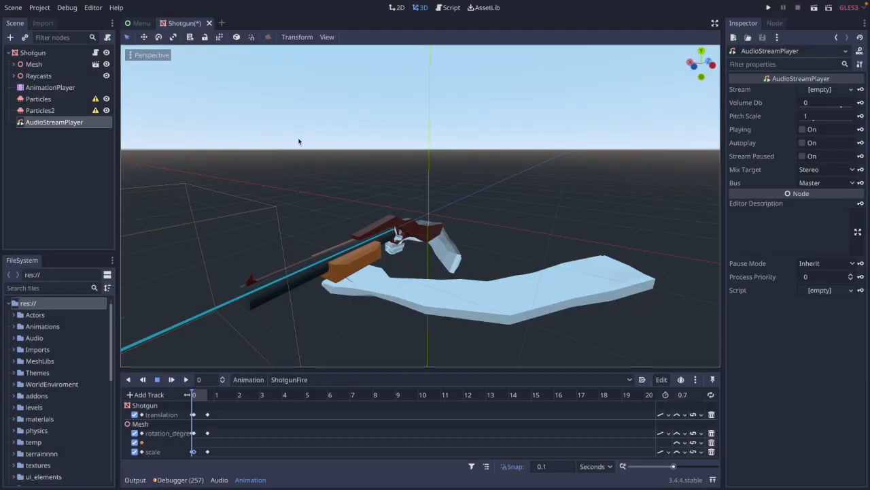
# - Add a duplicate AudioStreamPlayer2 node, then mark it for deletion
pyautogui.click(10, 37)
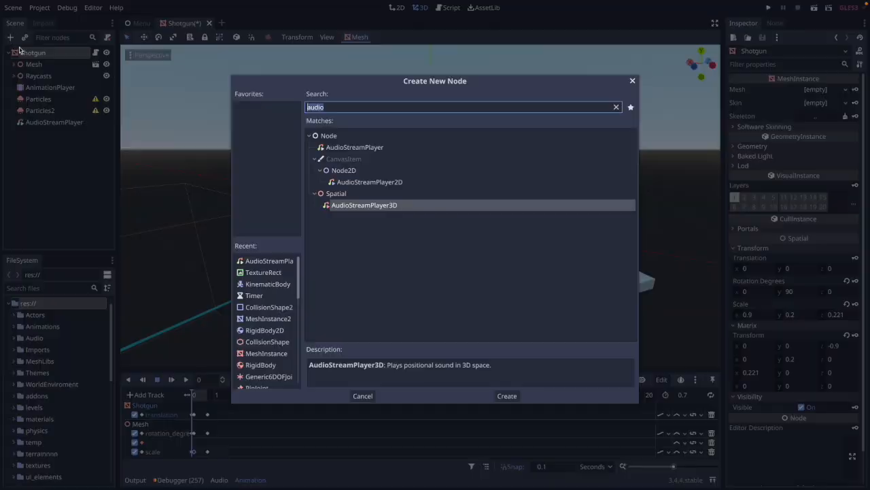
pyautogui.moveTo(374, 188)
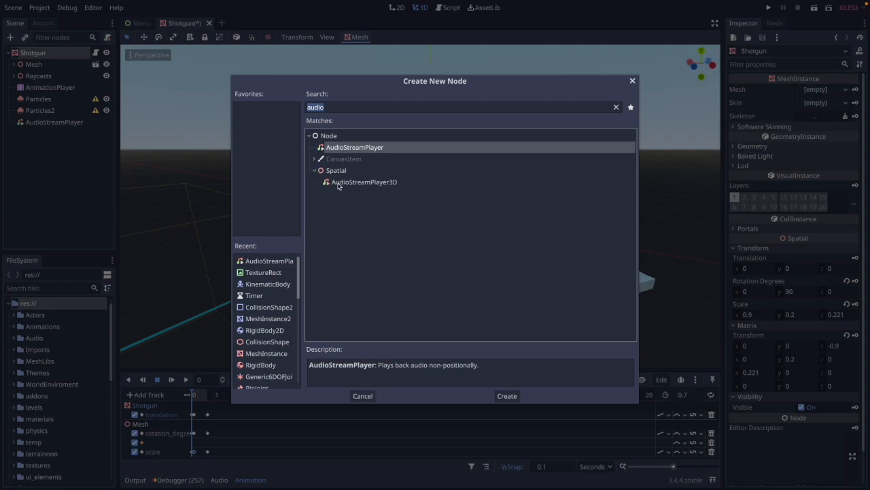
pyautogui.click(363, 182)
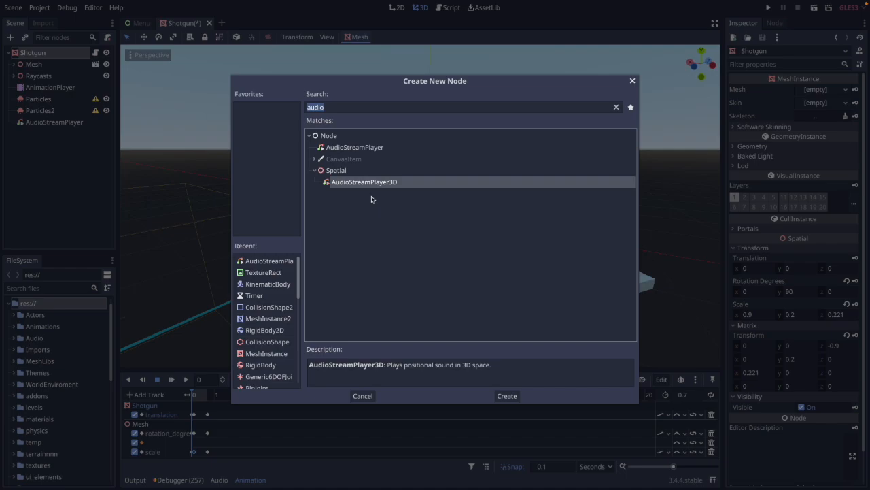
pyautogui.moveTo(349, 190)
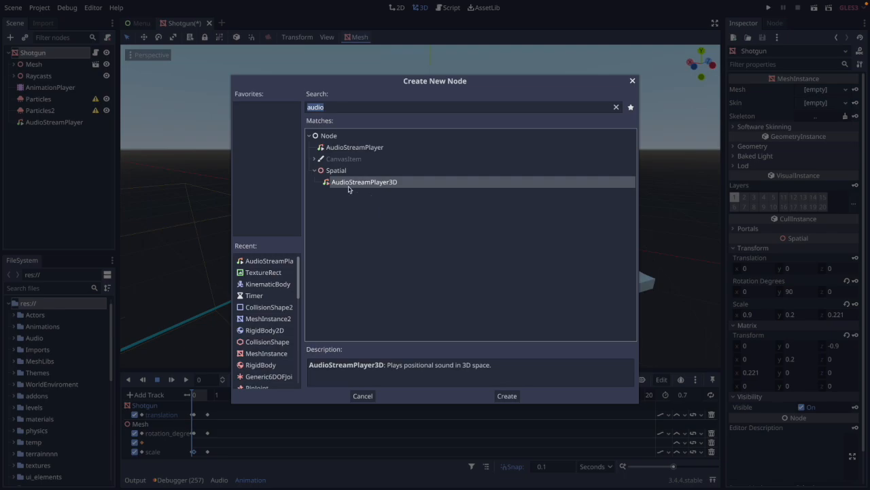
pyautogui.click(336, 170)
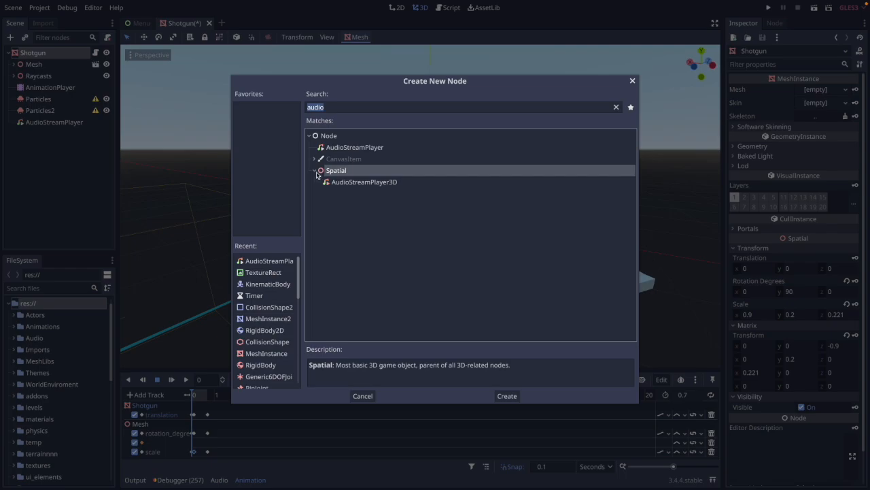
pyautogui.moveTo(318, 174)
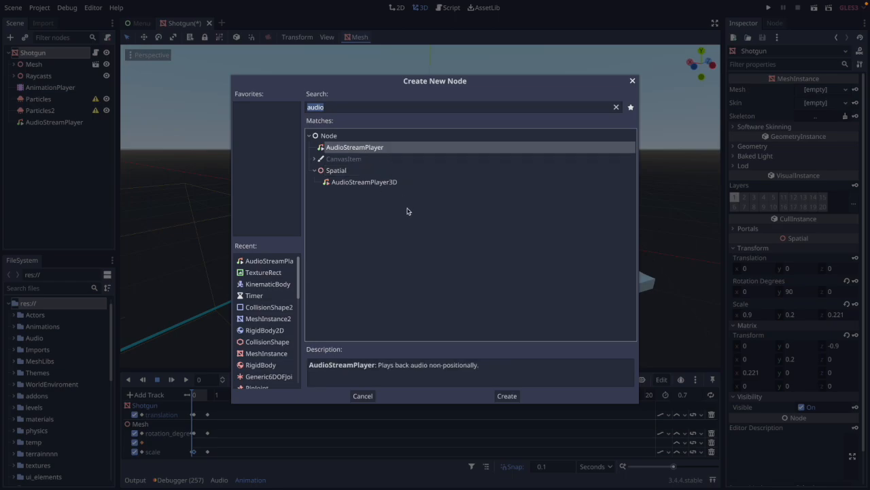
pyautogui.moveTo(361, 168)
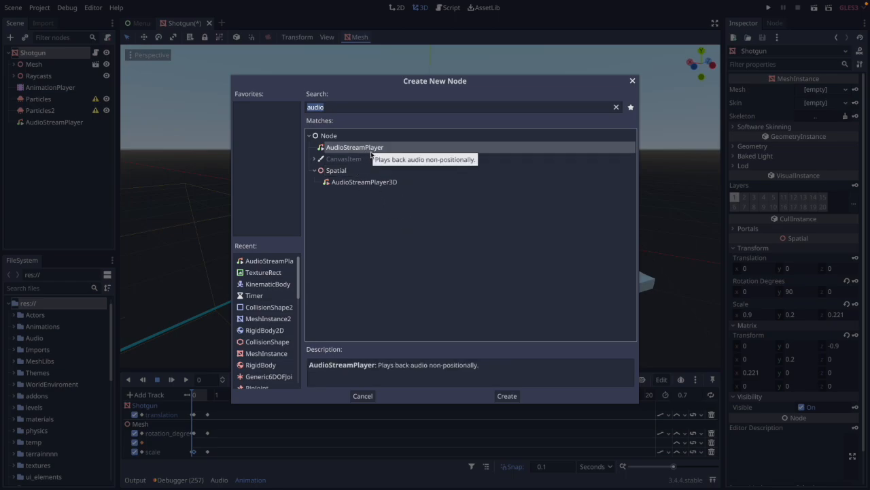
pyautogui.moveTo(376, 153)
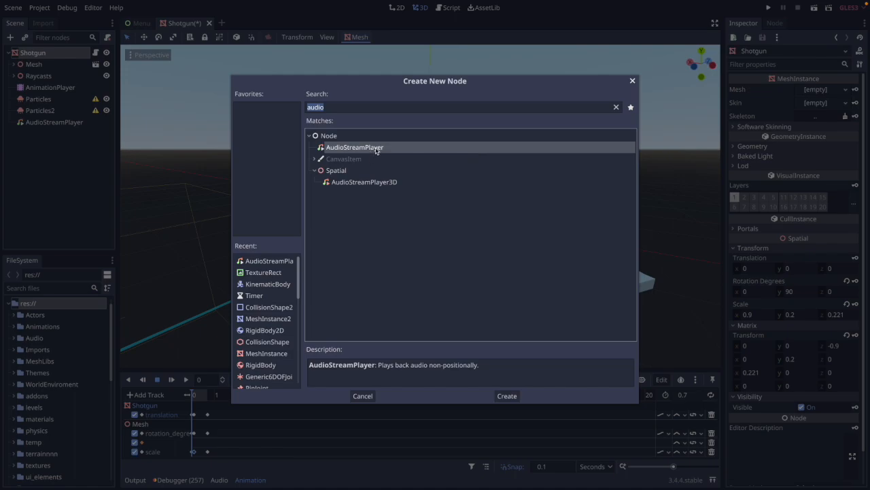
pyautogui.moveTo(376, 148)
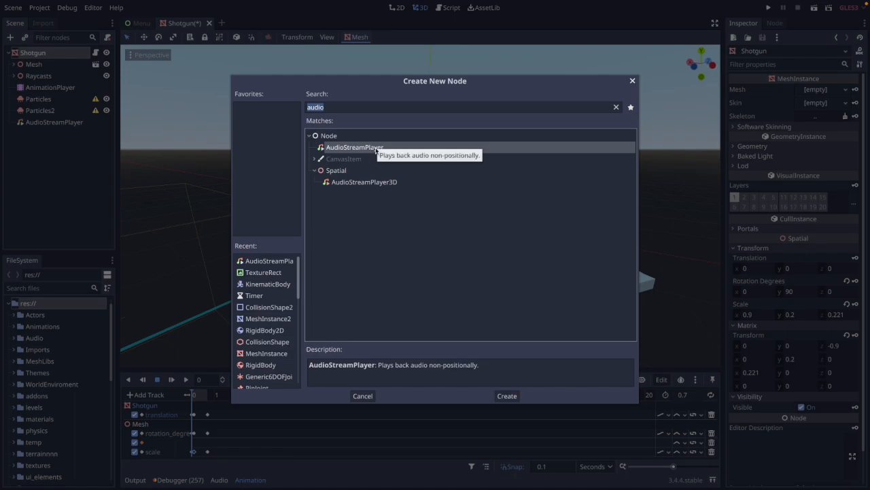
pyautogui.click(507, 395)
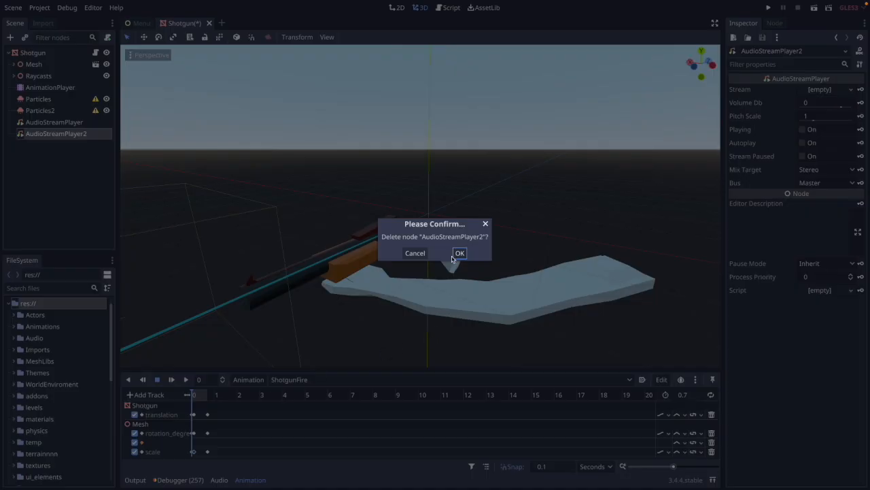
# - Delete AudioStreamPlayer2, inspect the remaining player's empty Stream and bus layout, then view Shotgun.gd
pyautogui.click(459, 253)
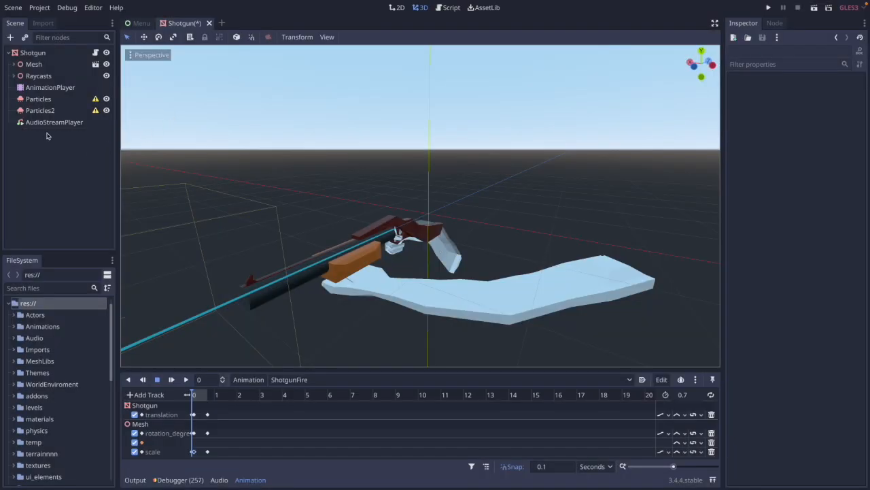
pyautogui.click(54, 122)
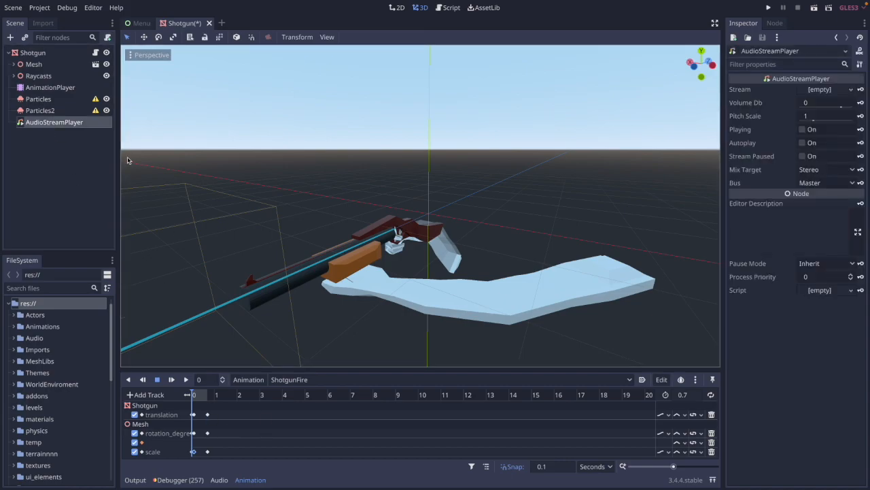
pyautogui.click(219, 479)
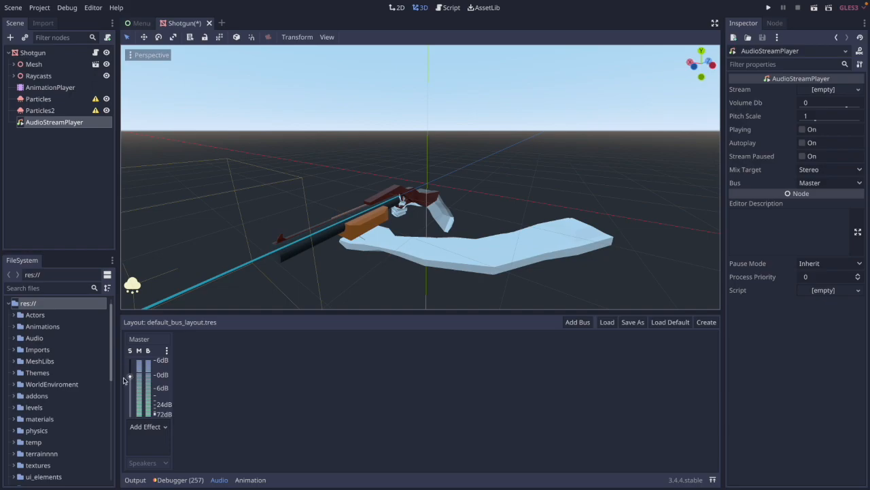
pyautogui.moveTo(833, 91)
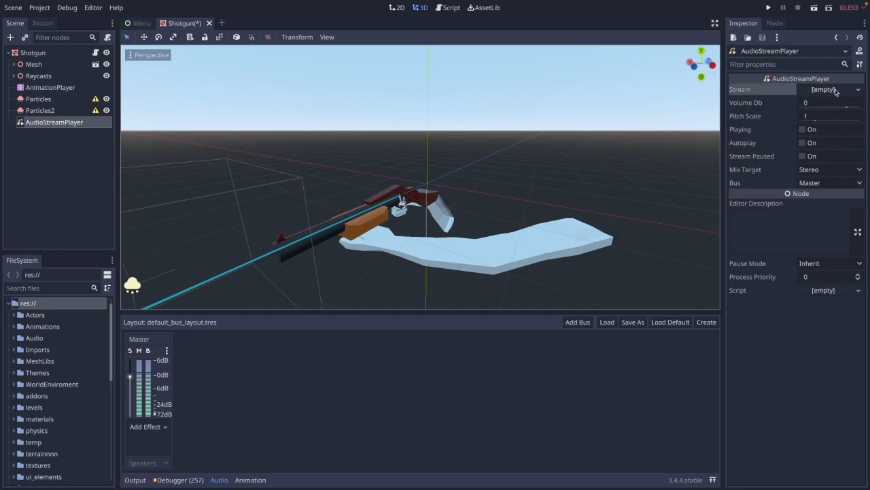
pyautogui.moveTo(787, 90)
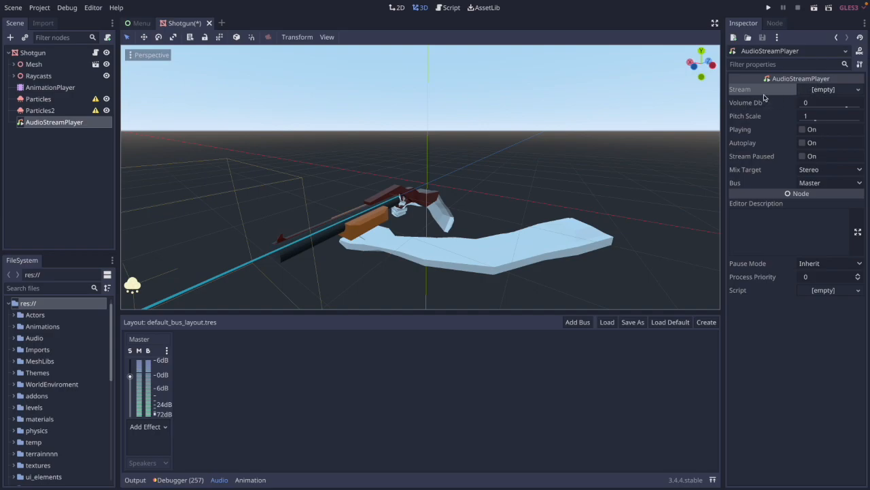
pyautogui.moveTo(778, 95)
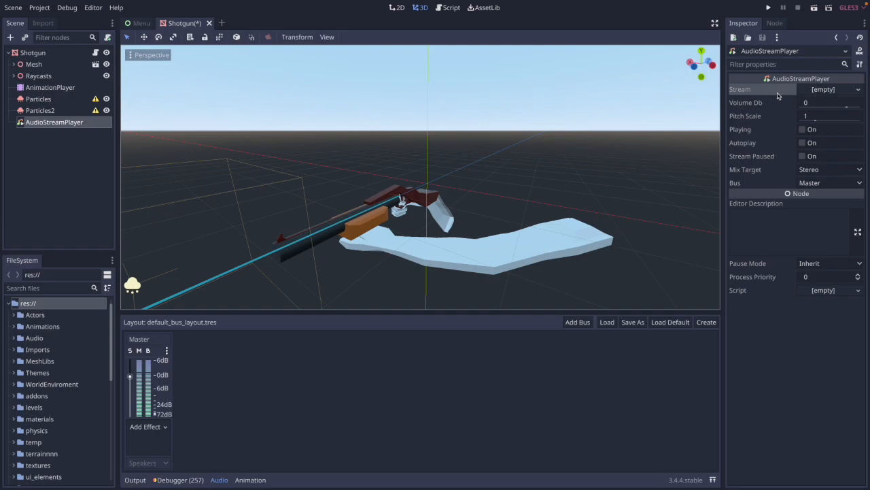
pyautogui.moveTo(778, 92)
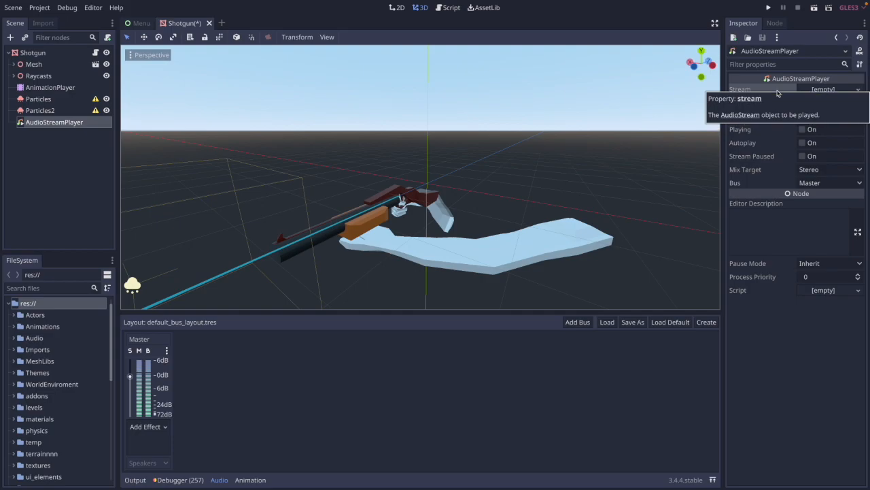
pyautogui.moveTo(413, 309)
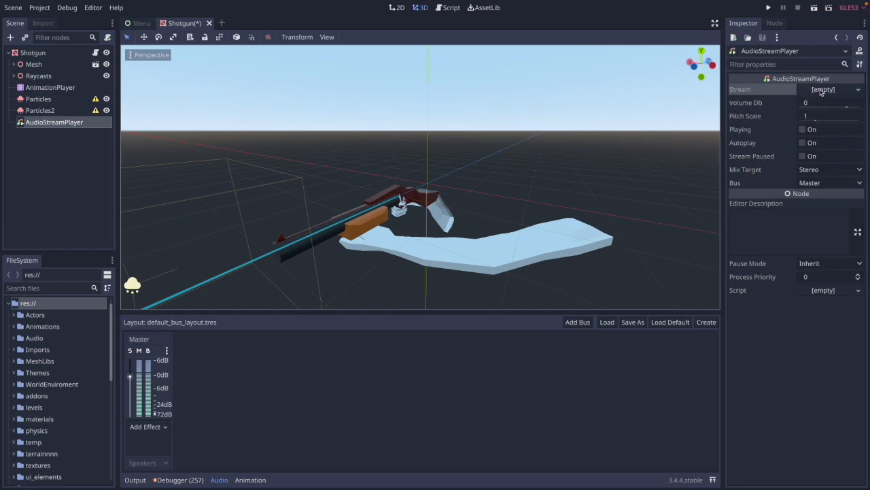
pyautogui.click(833, 89)
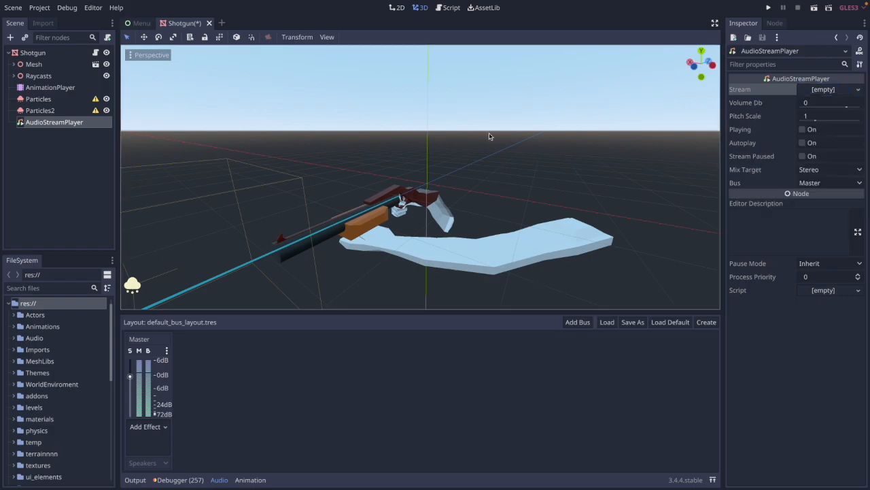
pyautogui.click(448, 7)
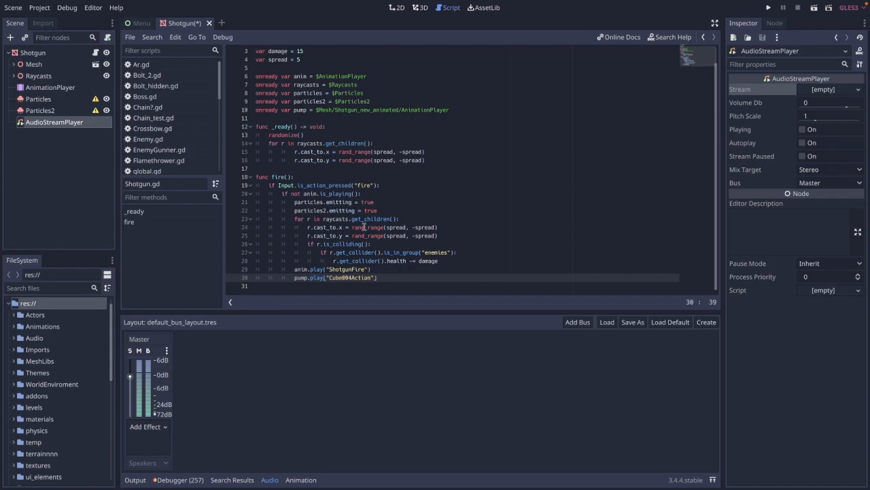
pyautogui.click(374, 202)
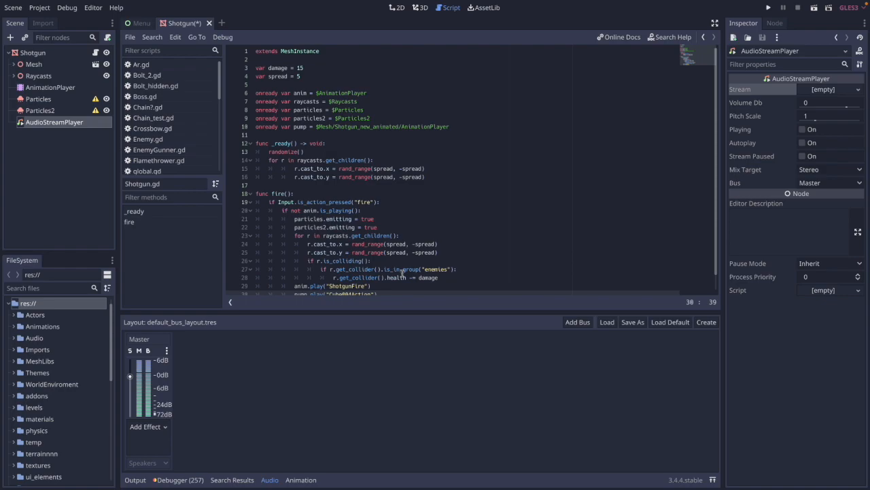
pyautogui.click(422, 8)
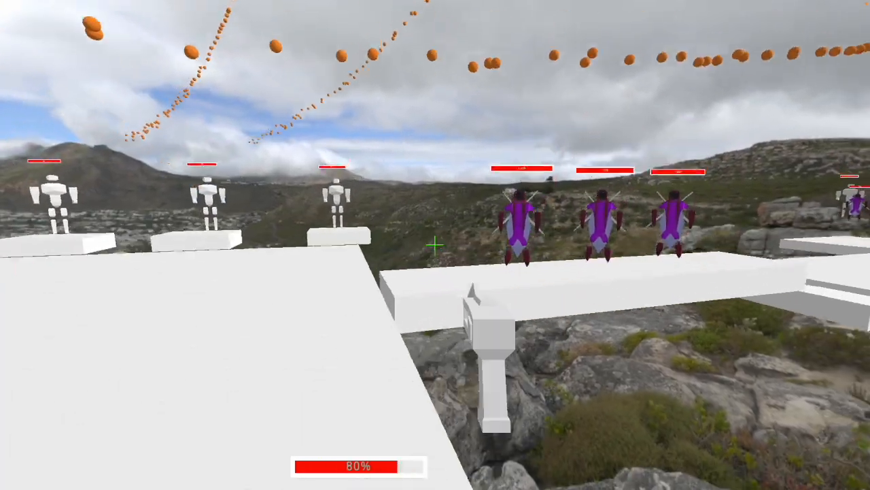
# - Fire the shotgun at the purple enemy, producing orange impact bursts
pyautogui.click(435, 244)
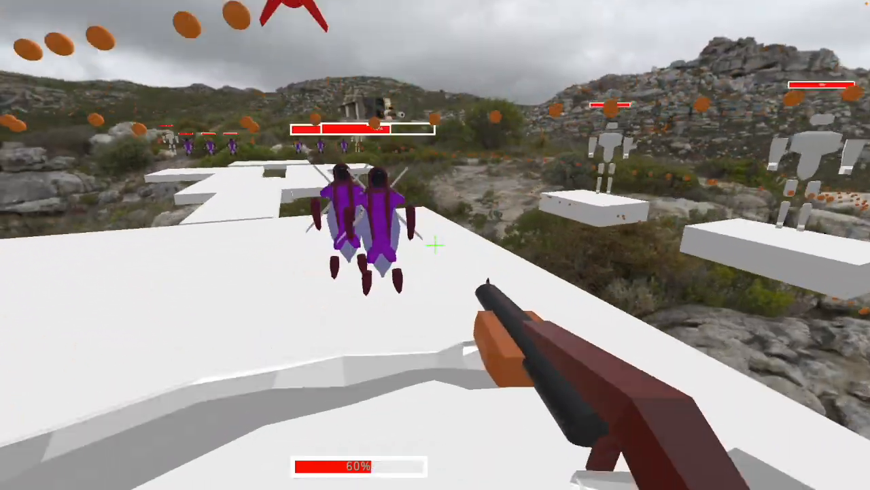
pyautogui.click(436, 248)
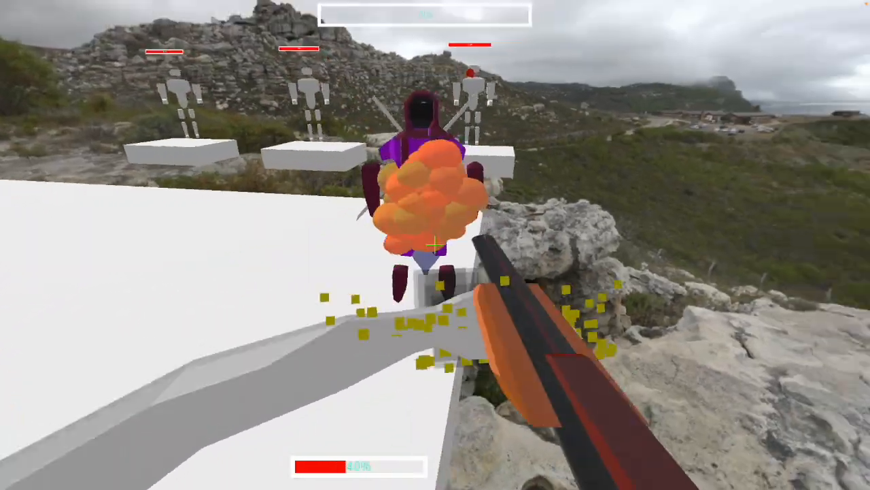